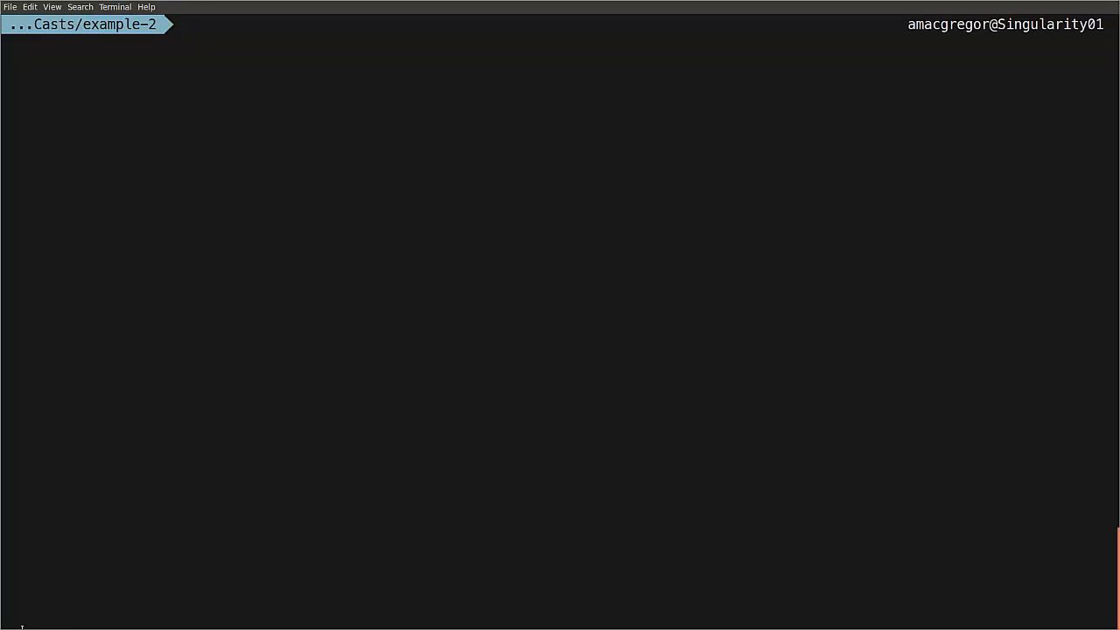
Step: Run bin/phpspec to check the current suite from the shell
text(bin)
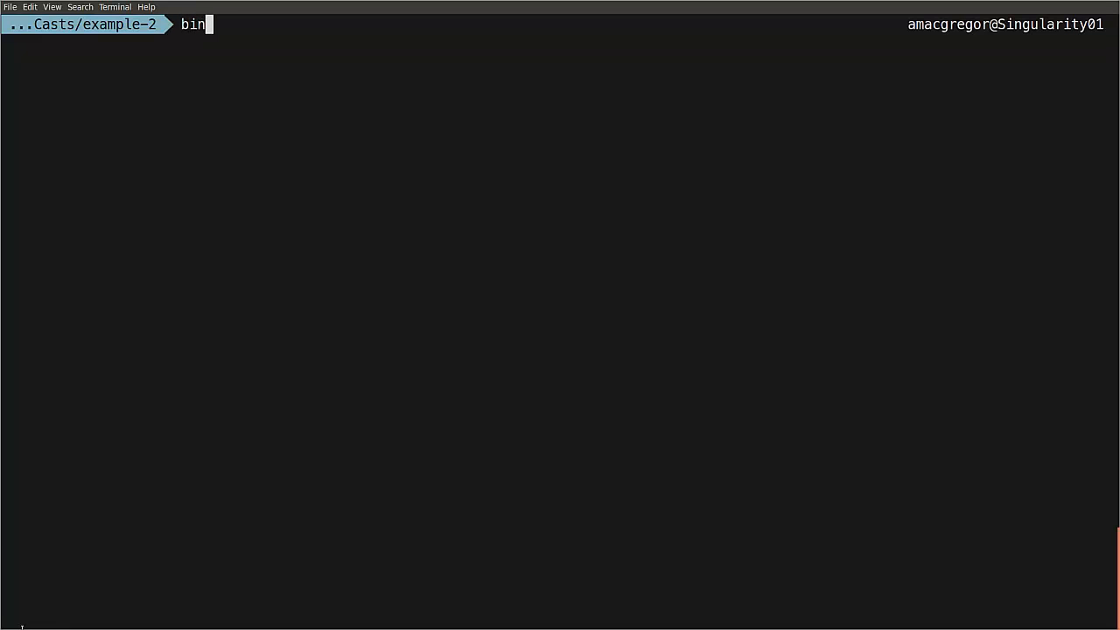
text(/phpspec)
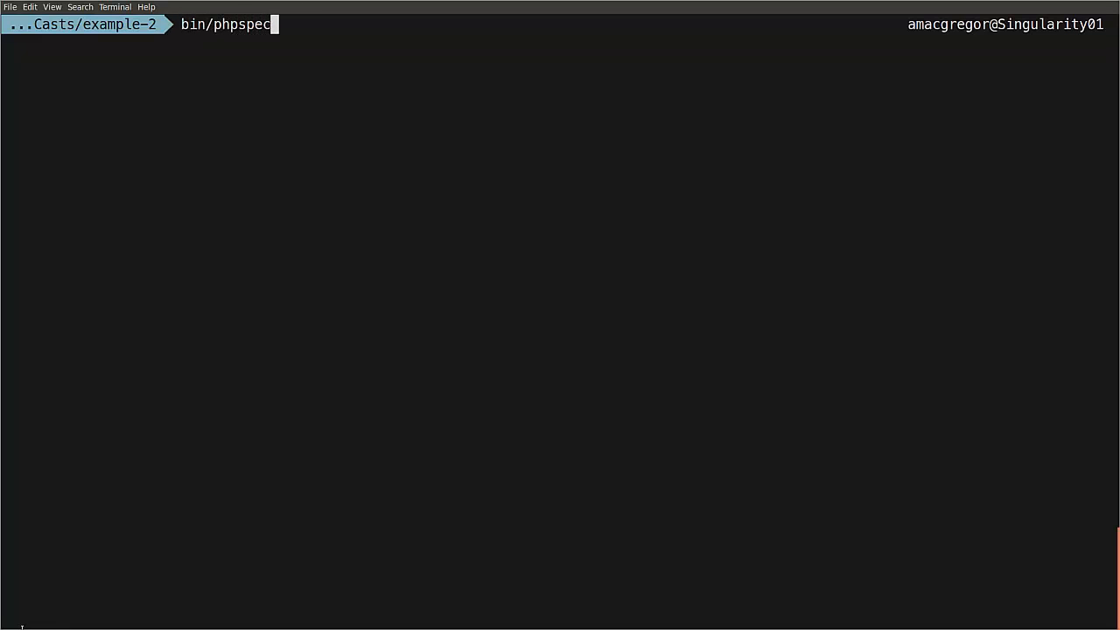
key(Return)
text(bin)
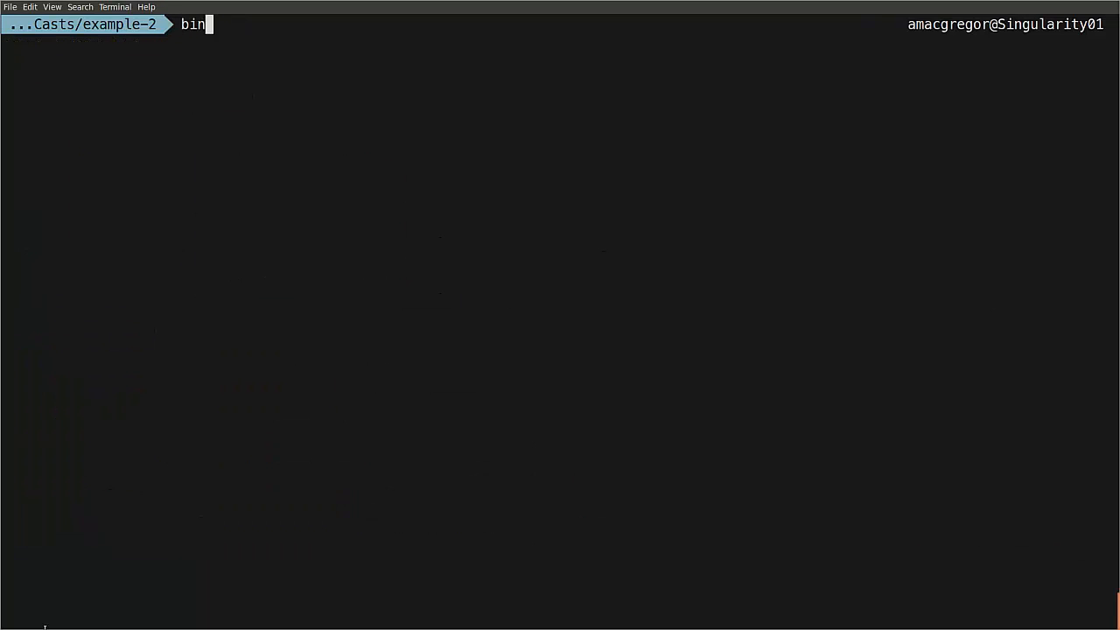
Step: Generate a spec with bin/phpspec describe:model magecast_expayment/method
text(/phpspec)
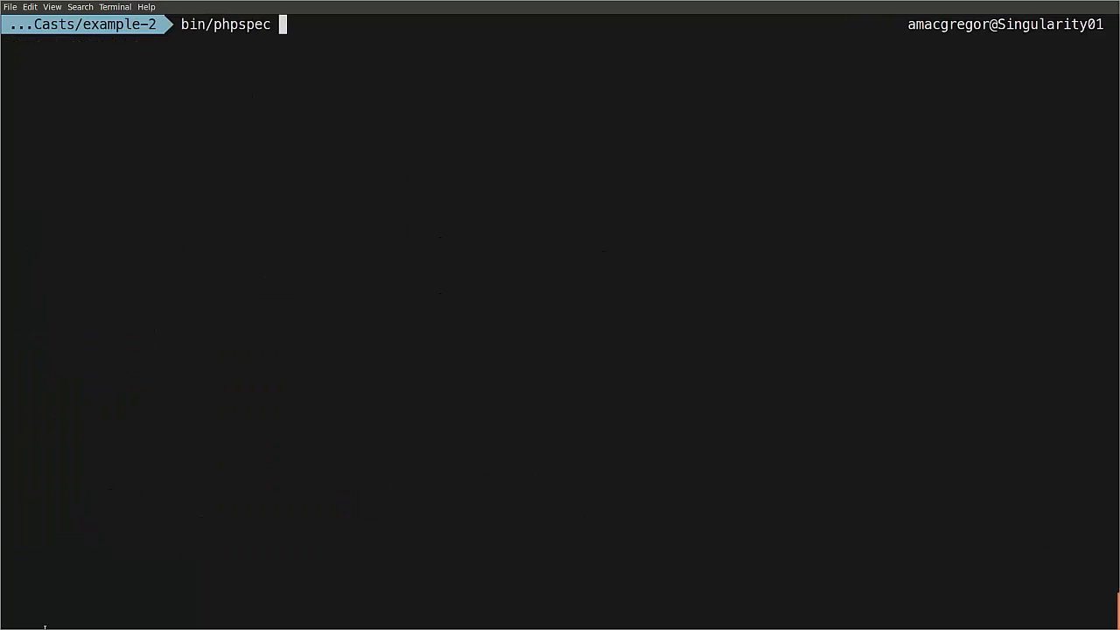
text(descr)
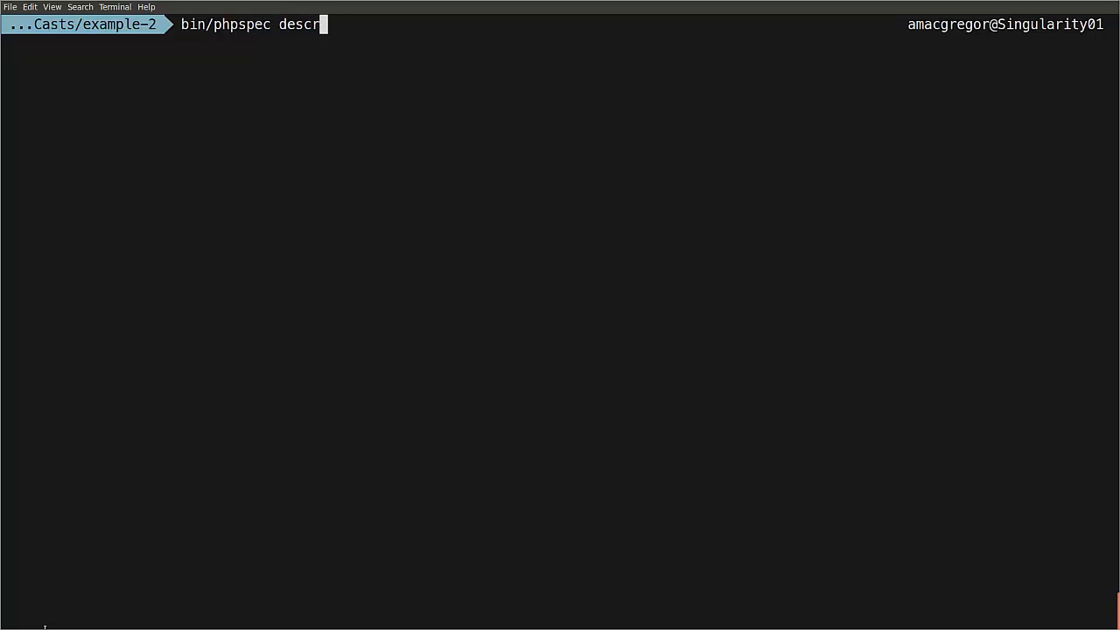
text(ibe:model)
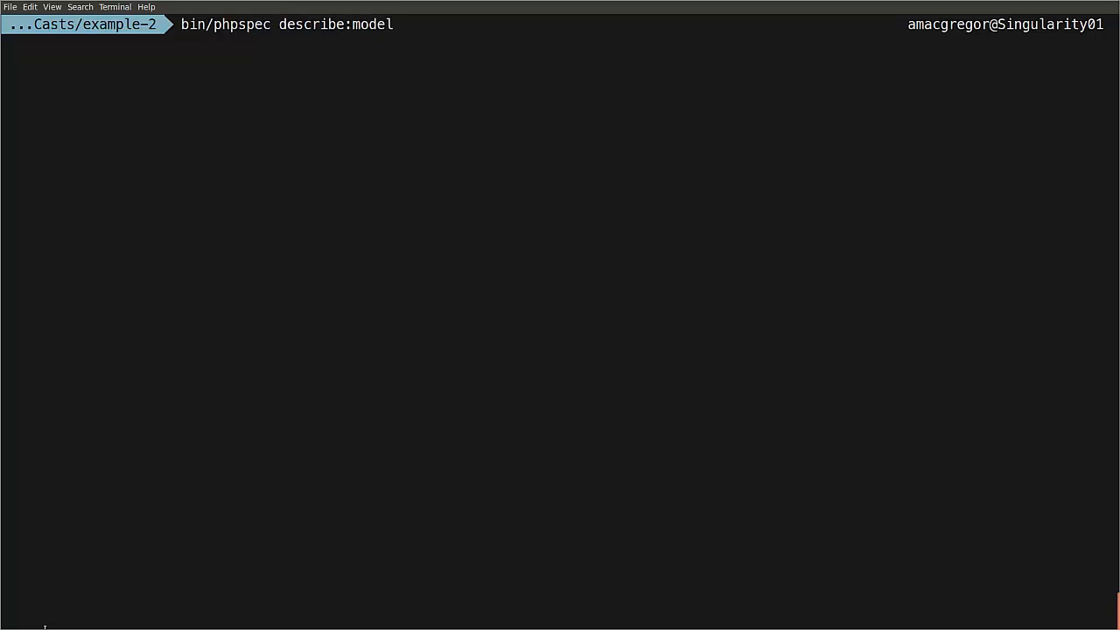
text(magecast_)
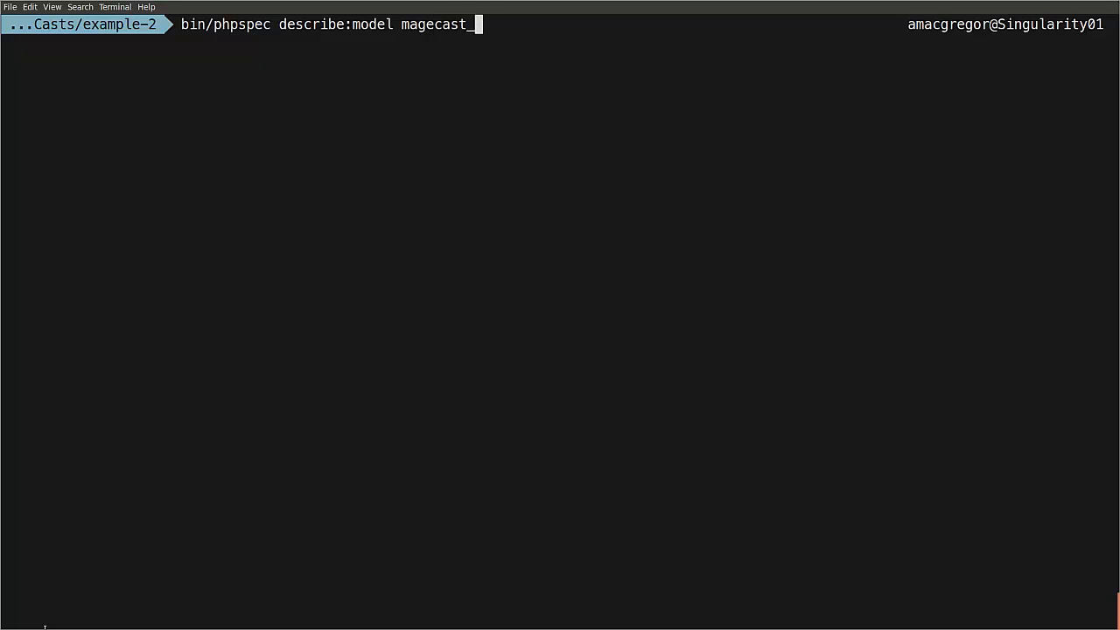
text(expayment)
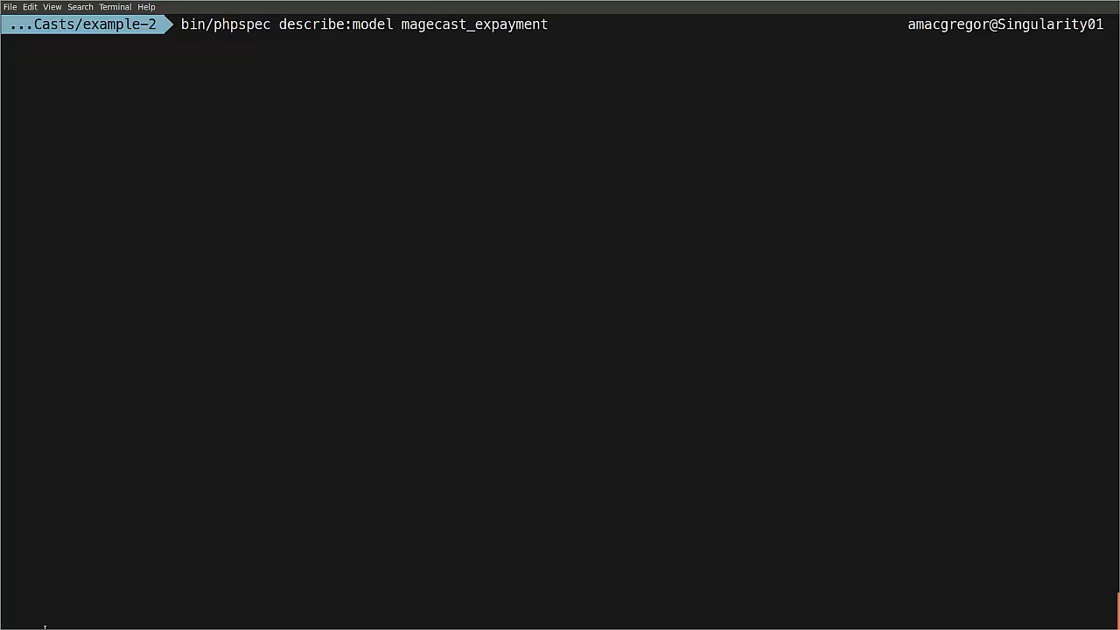
text(/method)
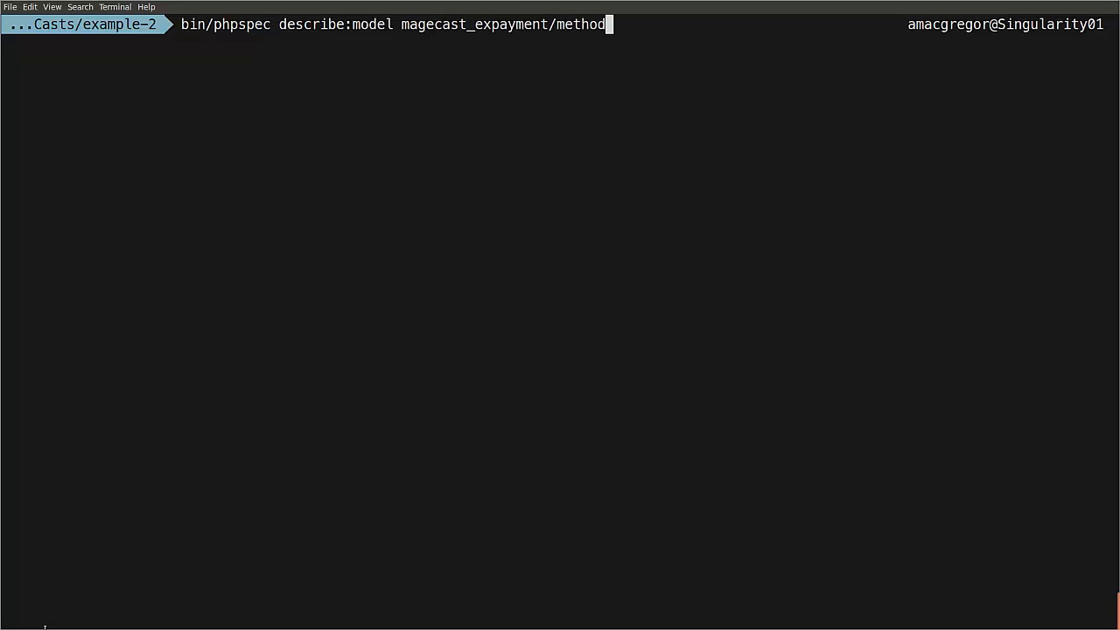
key(Return)
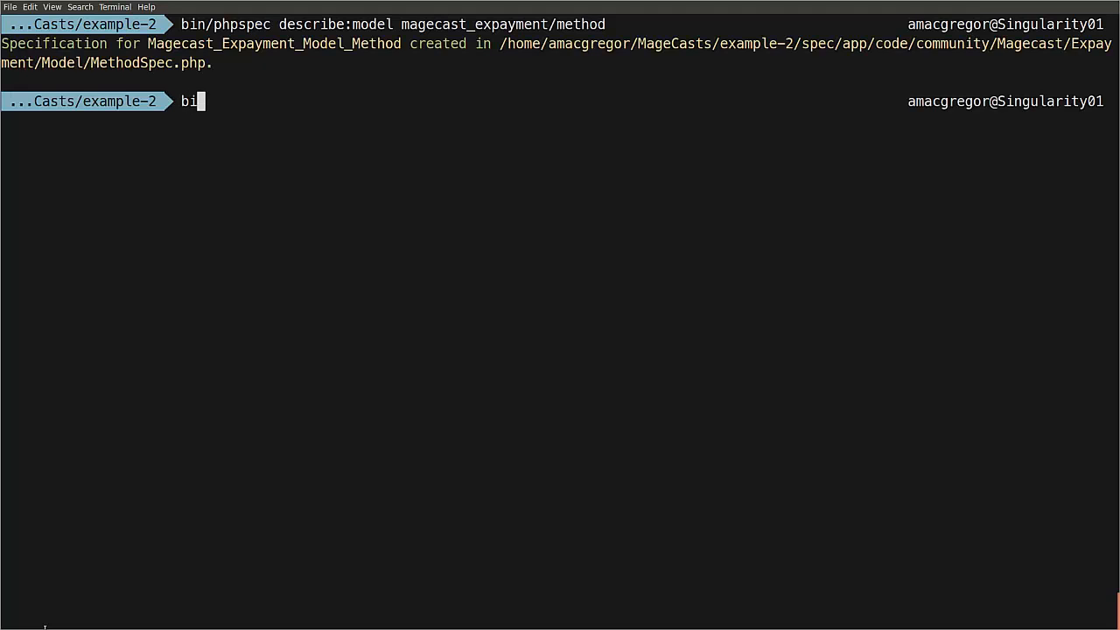
Step: Run bin/phpspec and answer y to create the missing Method class
text(n/phpspec run)
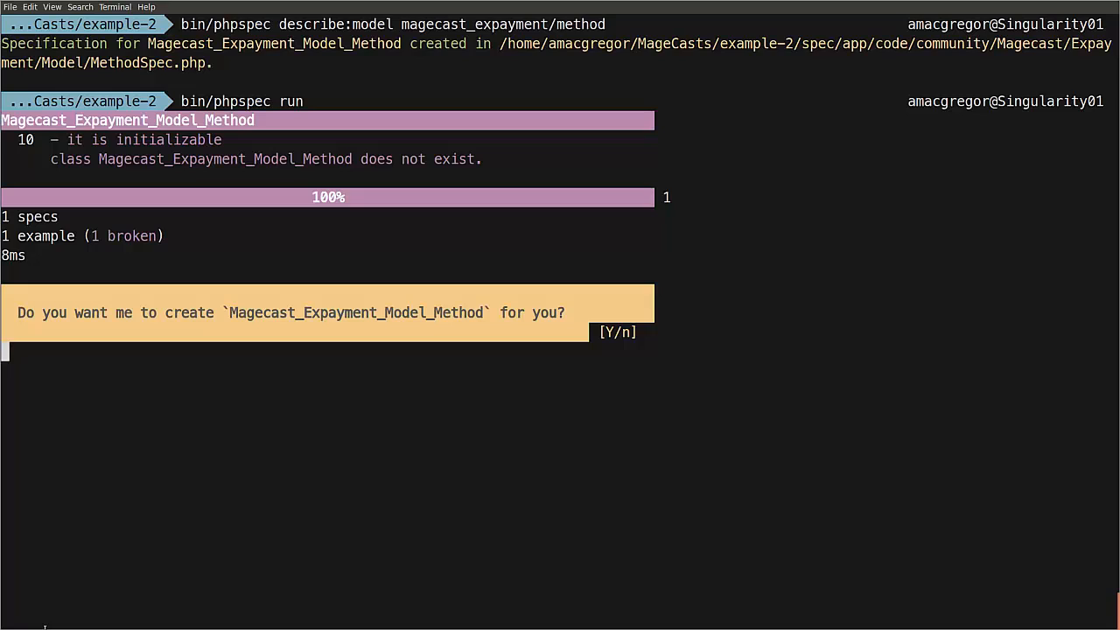
text(y)
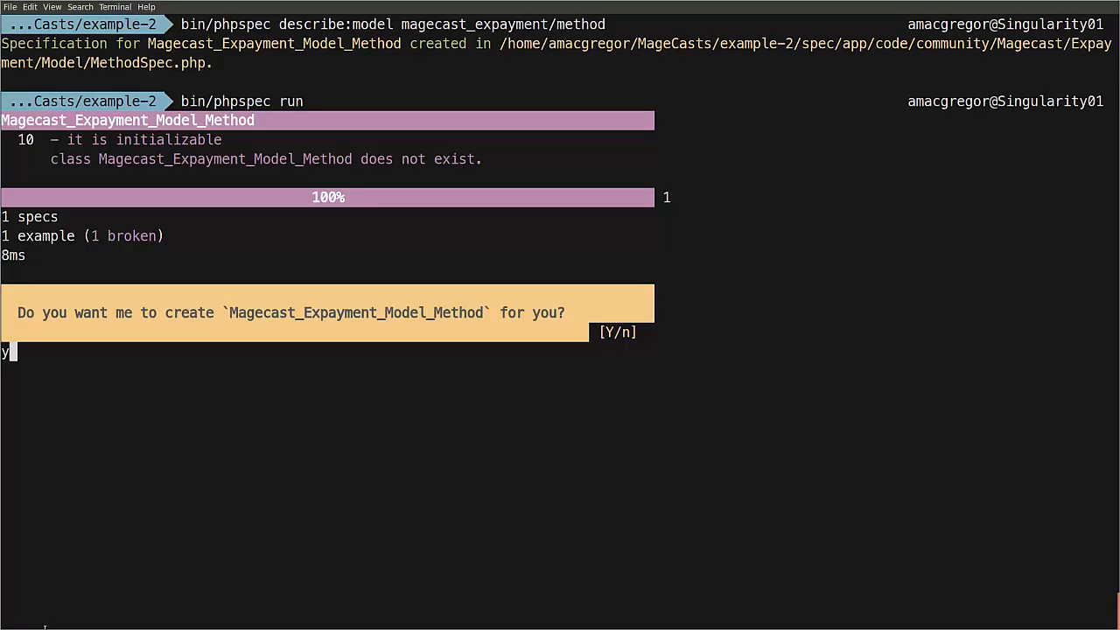
key(Return)
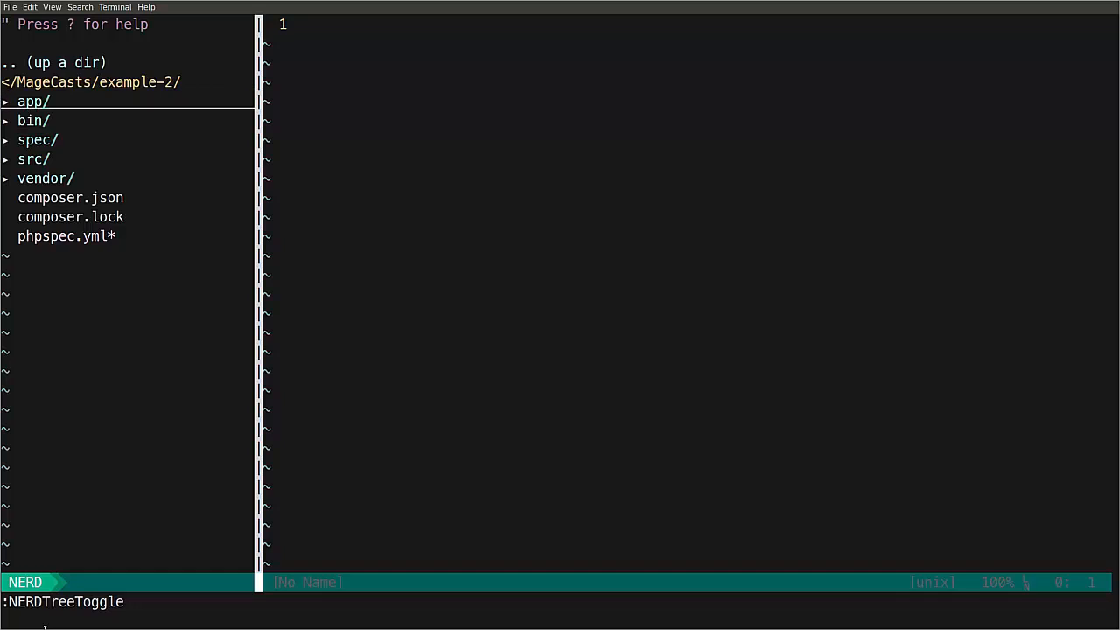
Step: Browse NERDTree into app/code and review the generated Method.php from the top
click(38, 140)
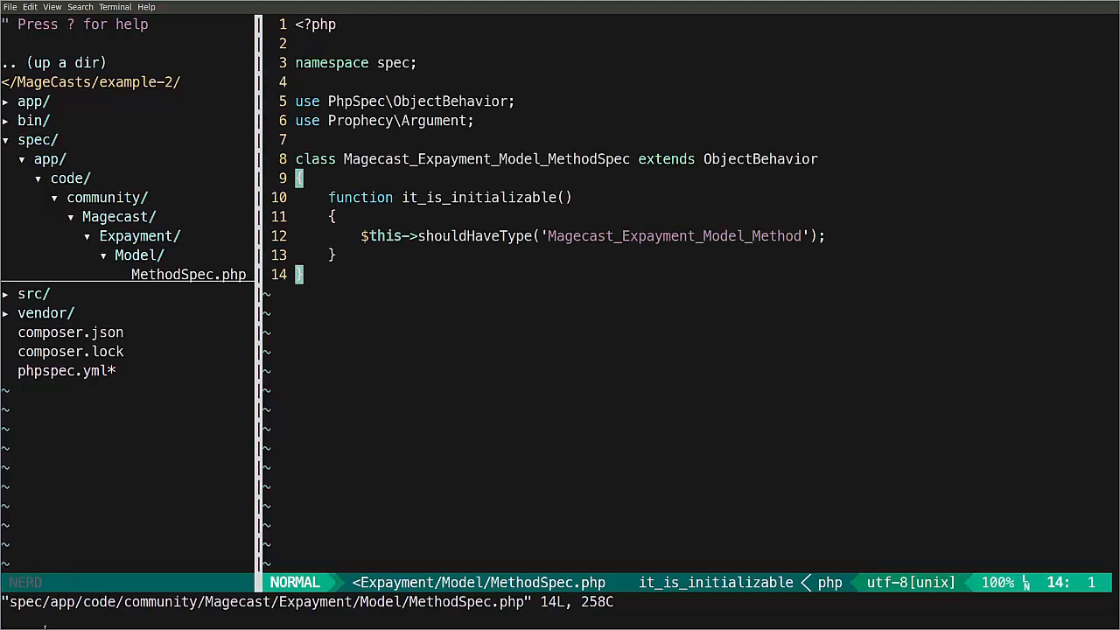
click(37, 140)
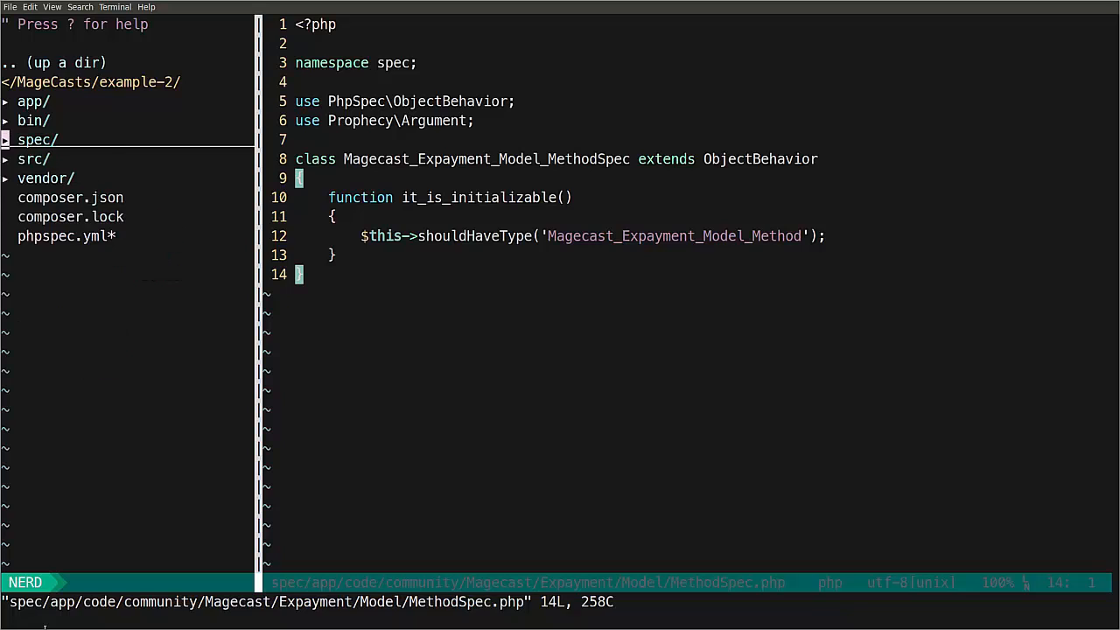
click(31, 100)
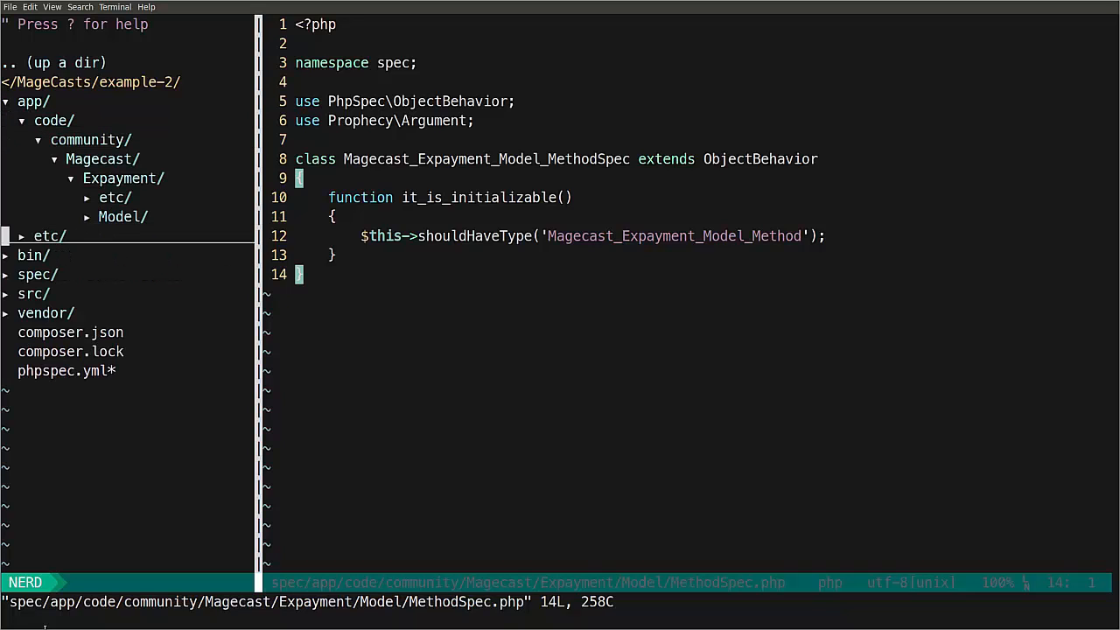
click(115, 196)
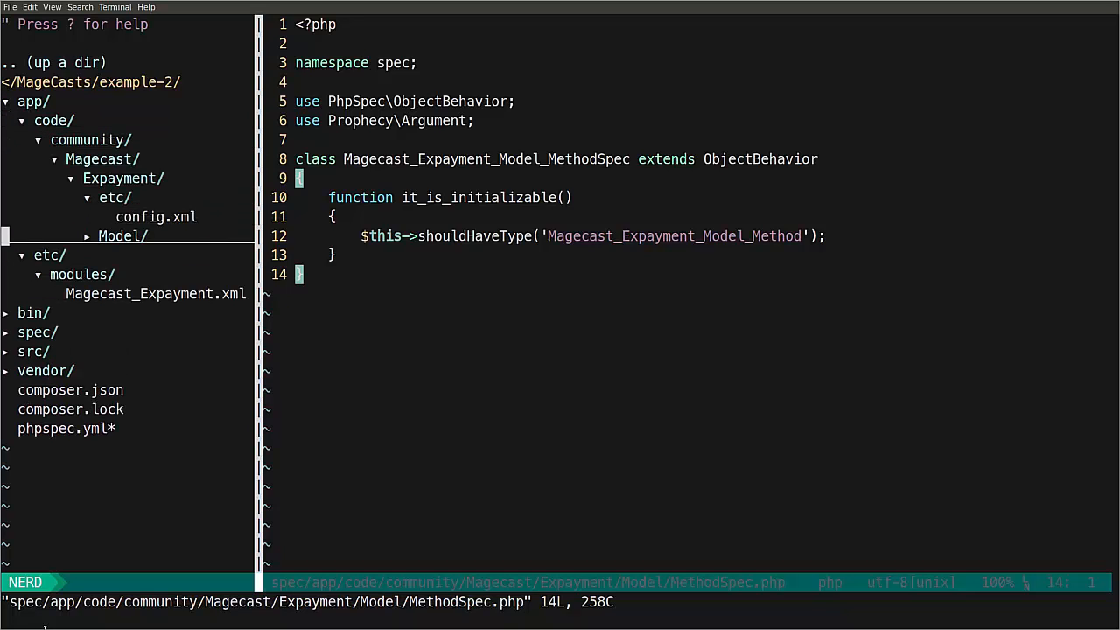
click(156, 256)
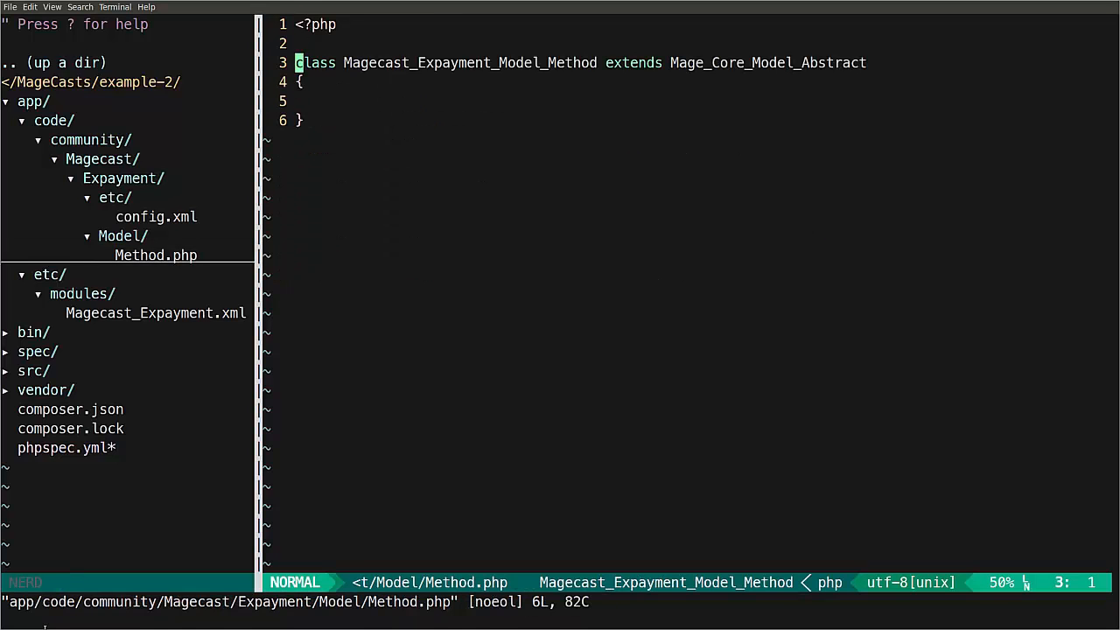
key(gg)
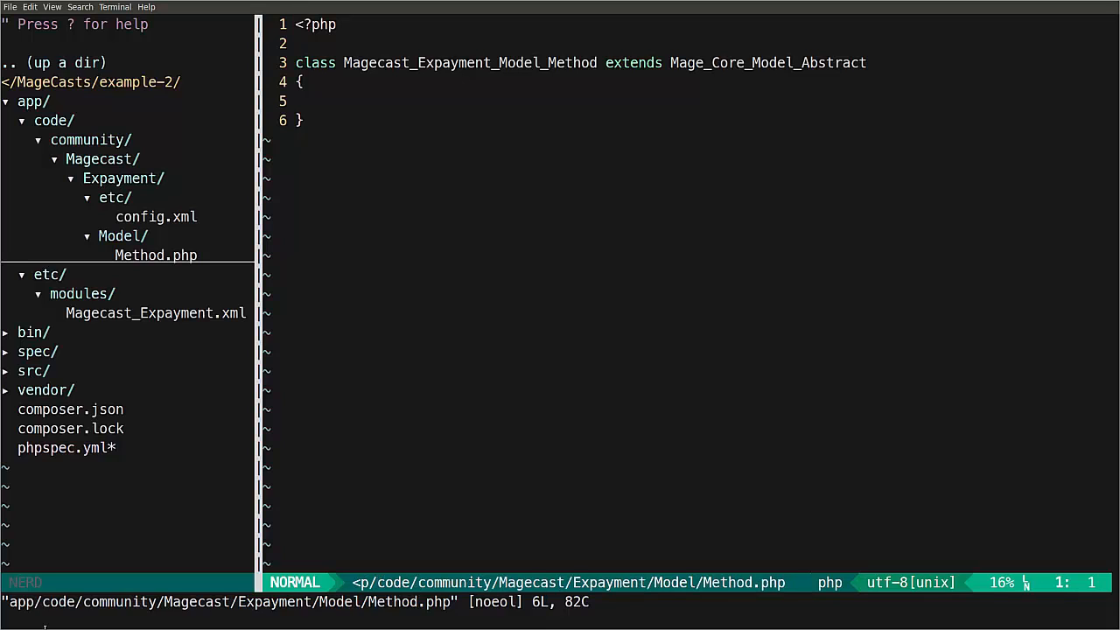
Step: Collapse the etc folder and bring MethodSpec.php back up for editing
click(49, 272)
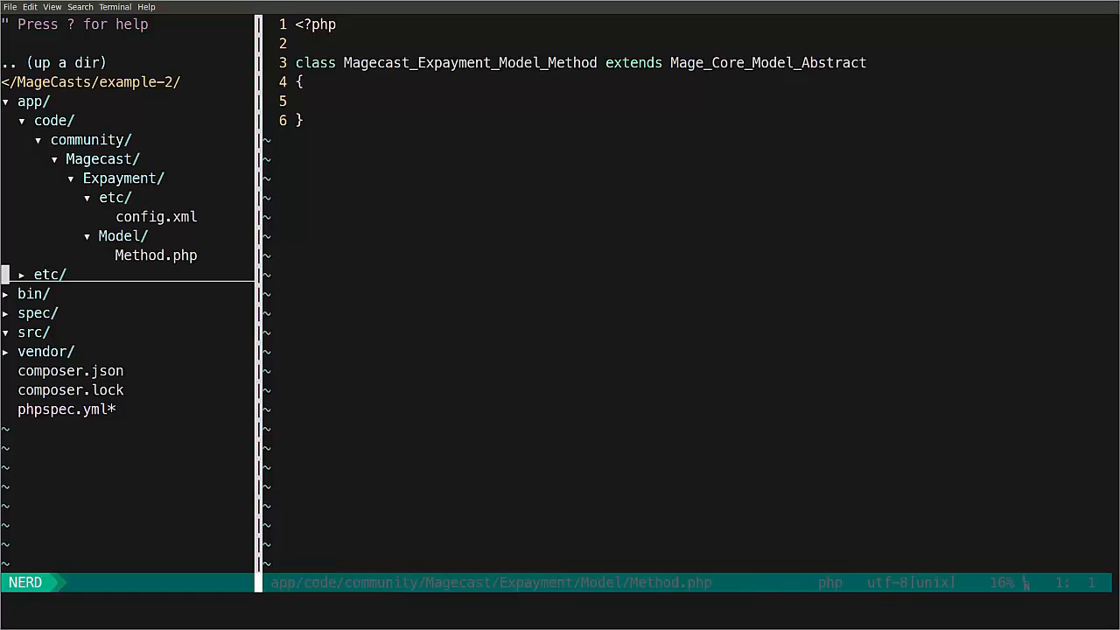
click(39, 312)
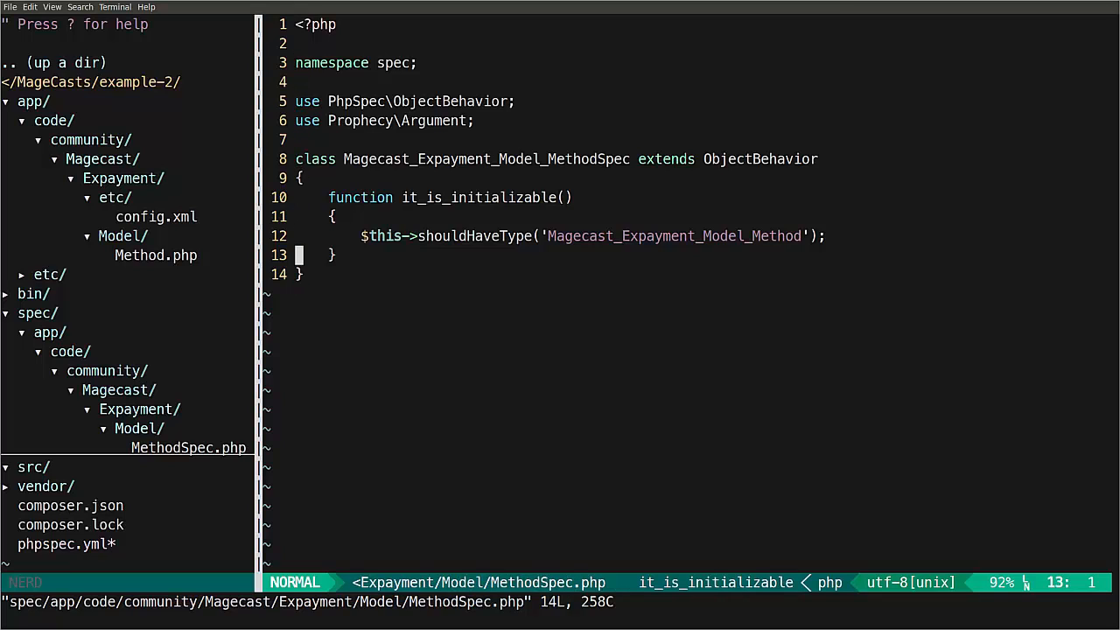
Step: Write it_should_extend_the_base_credit_card_class expecting Mage_Payment_Model_Method_Cc, save and suspend Vim
text(fu)
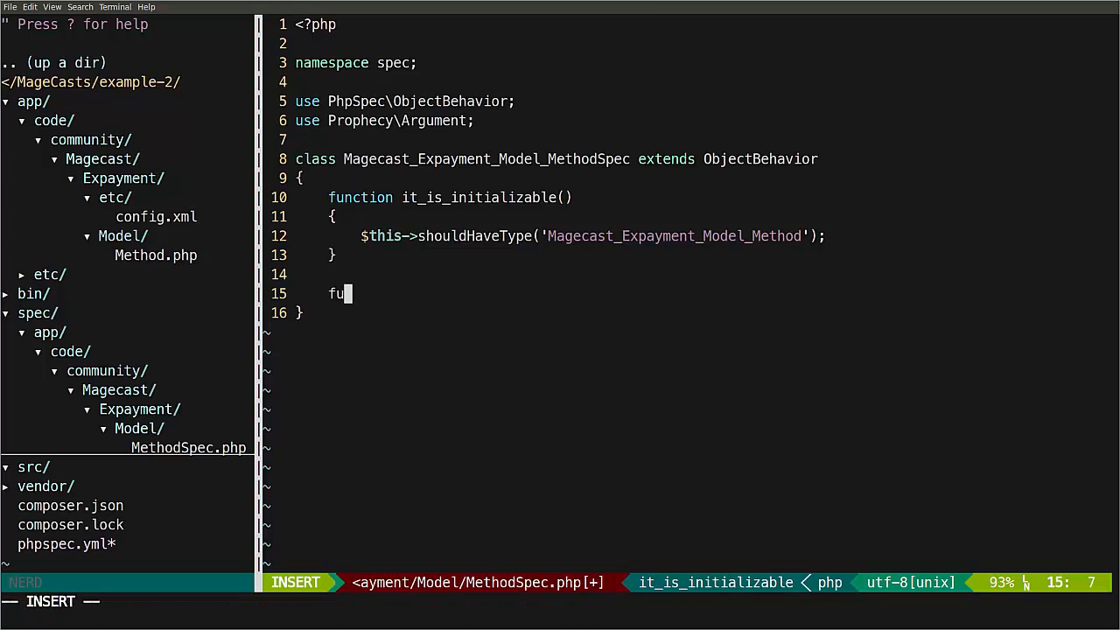
text(nction it_should_extend_the_base_credit_card_class()
click(560, 602)
text(:w)
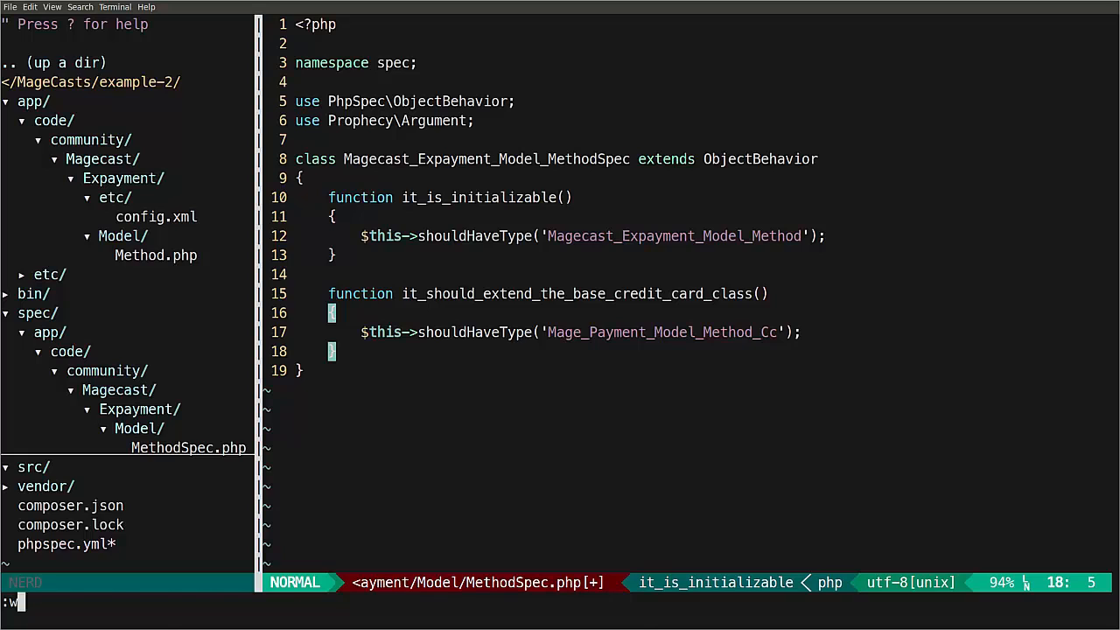
key(ctrl+z)
text(bi)
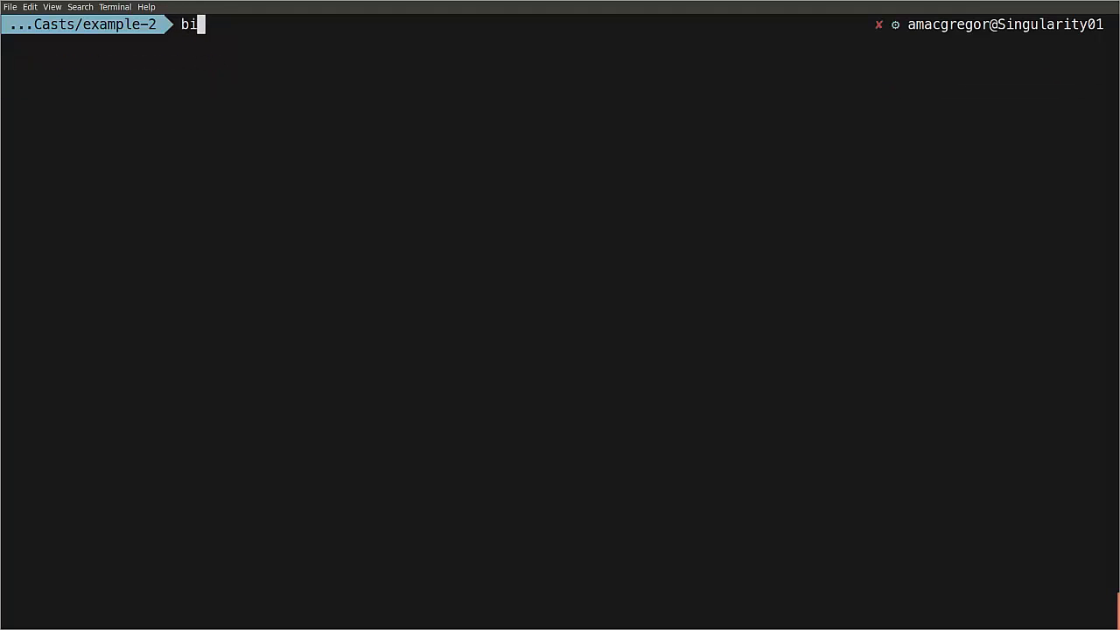
Step: Run bin/phpspec run to see the credit-card example fail, then resume Vim with fg
text(n/php)
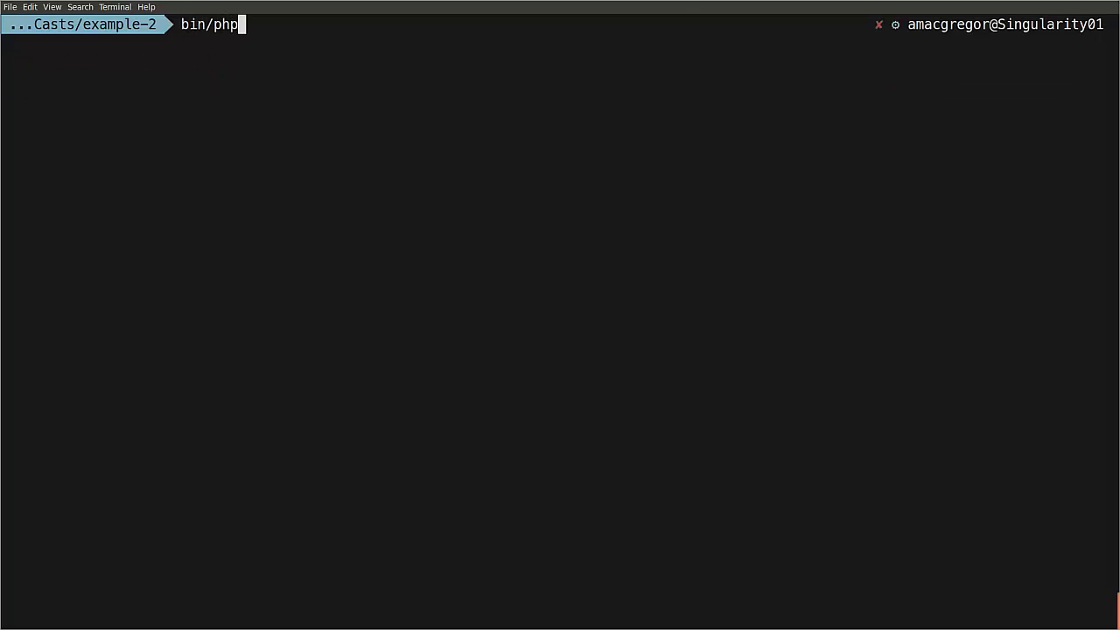
text(spec run)
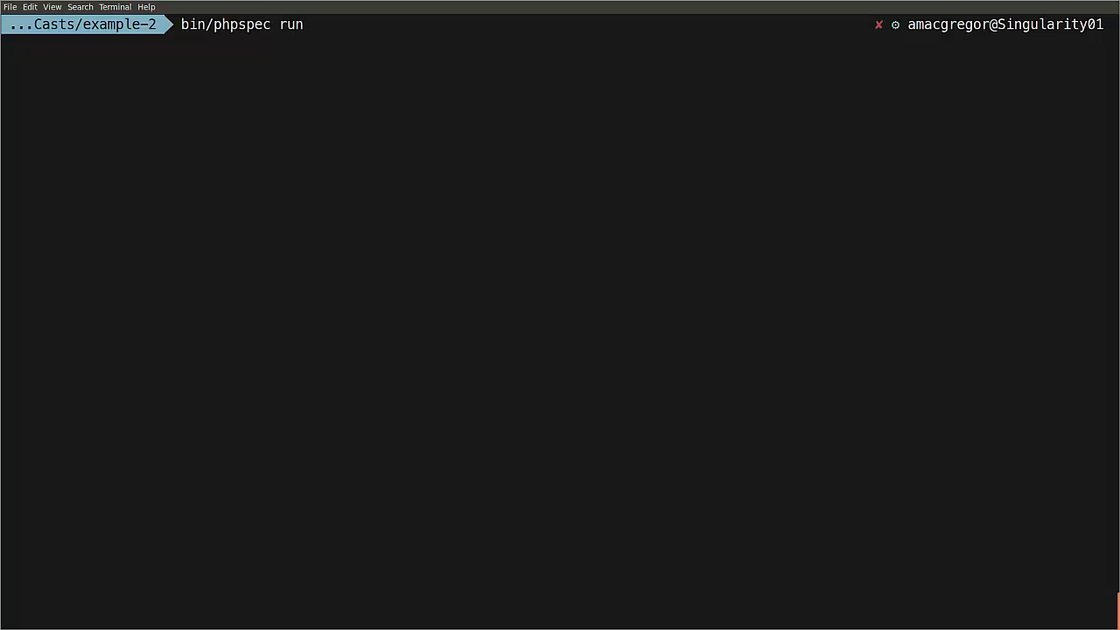
key(Return)
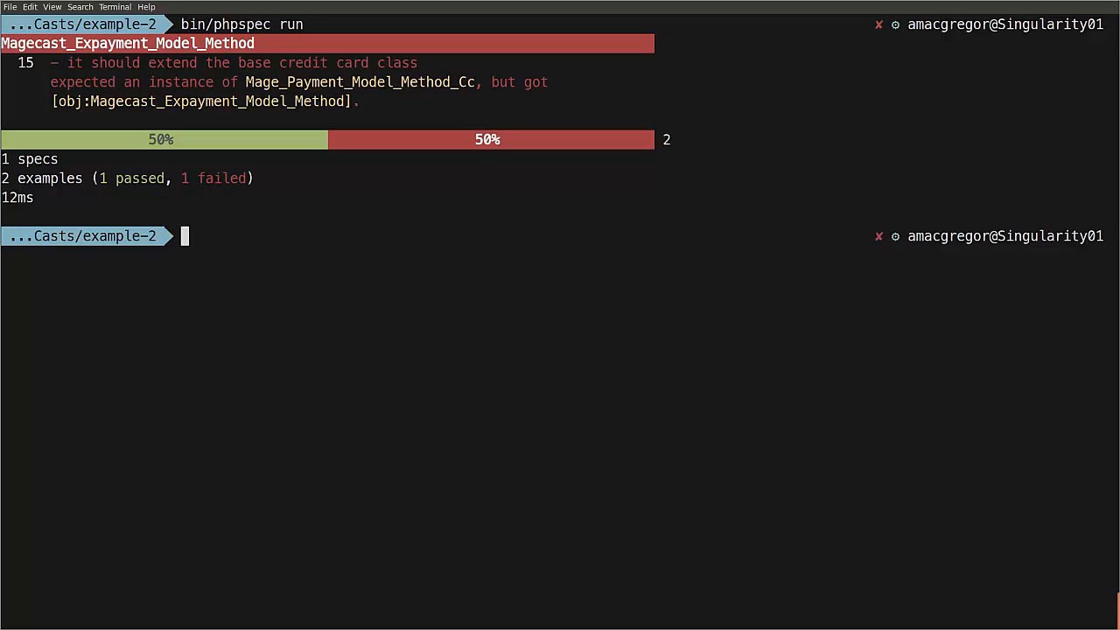
text(fg)
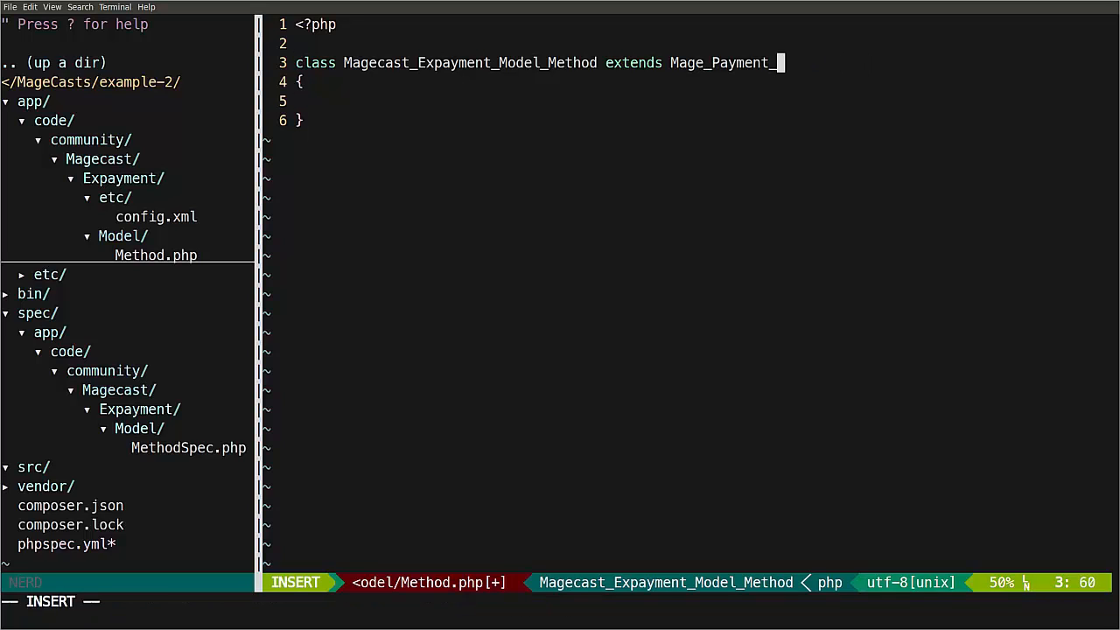
Step: Add an it_should_have_a_payment_method_code example after fixing the Model_Method parent, and save
text(Model_Method_Cc');)
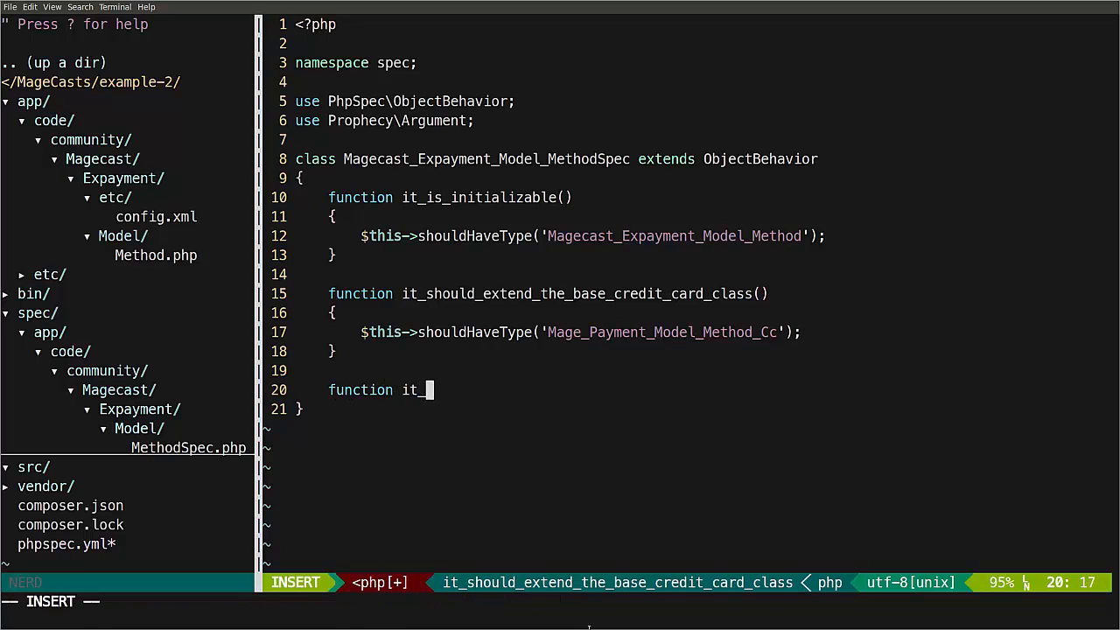
text(should_)
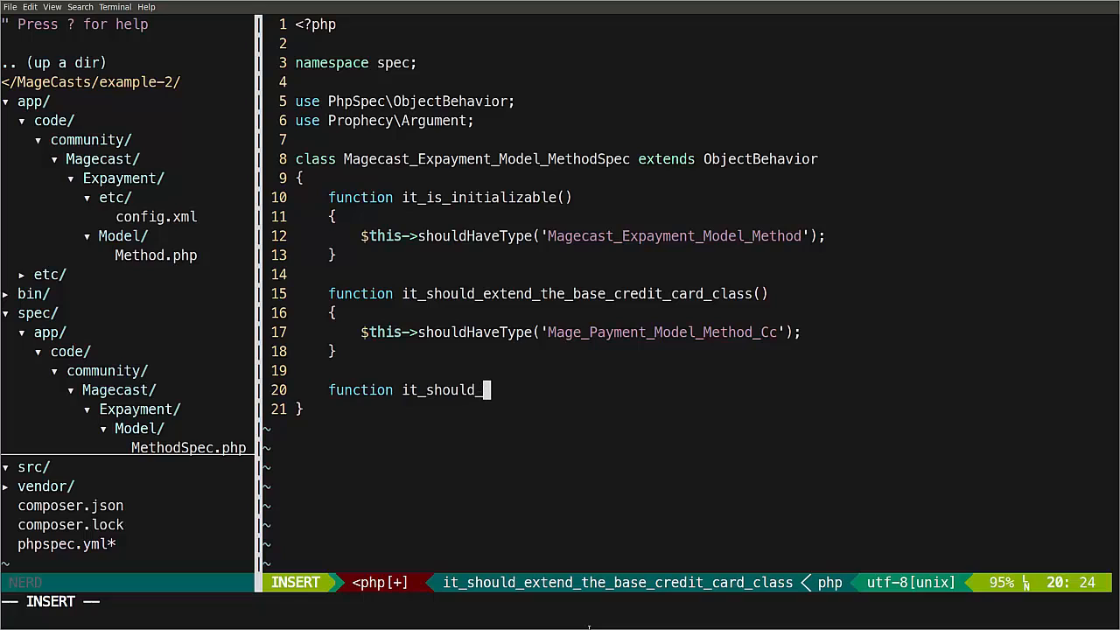
text(have_)
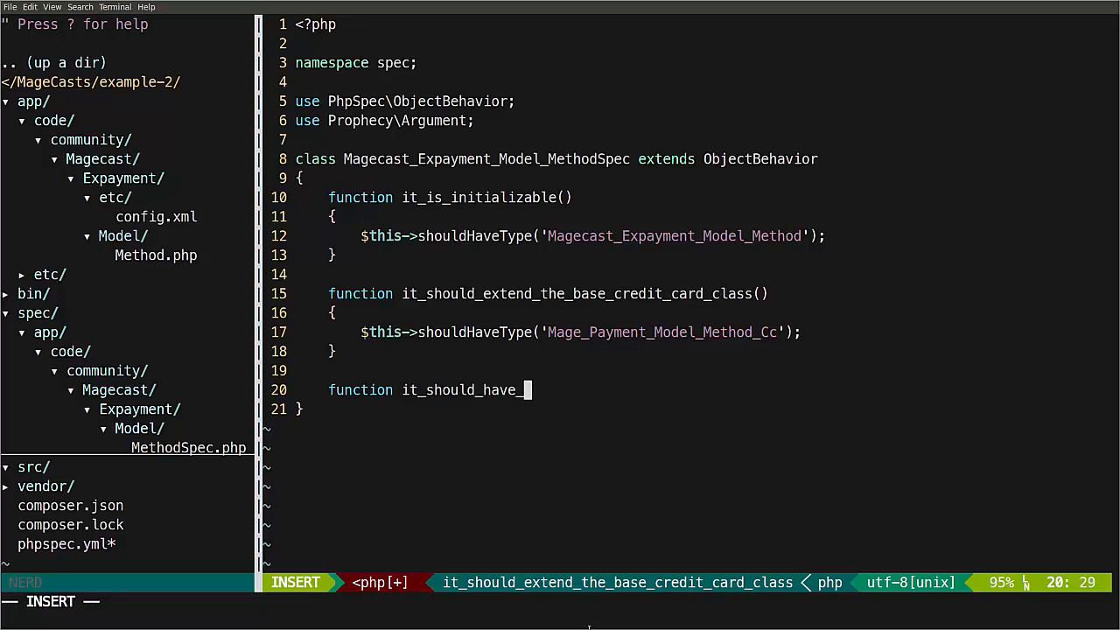
text(a_p)
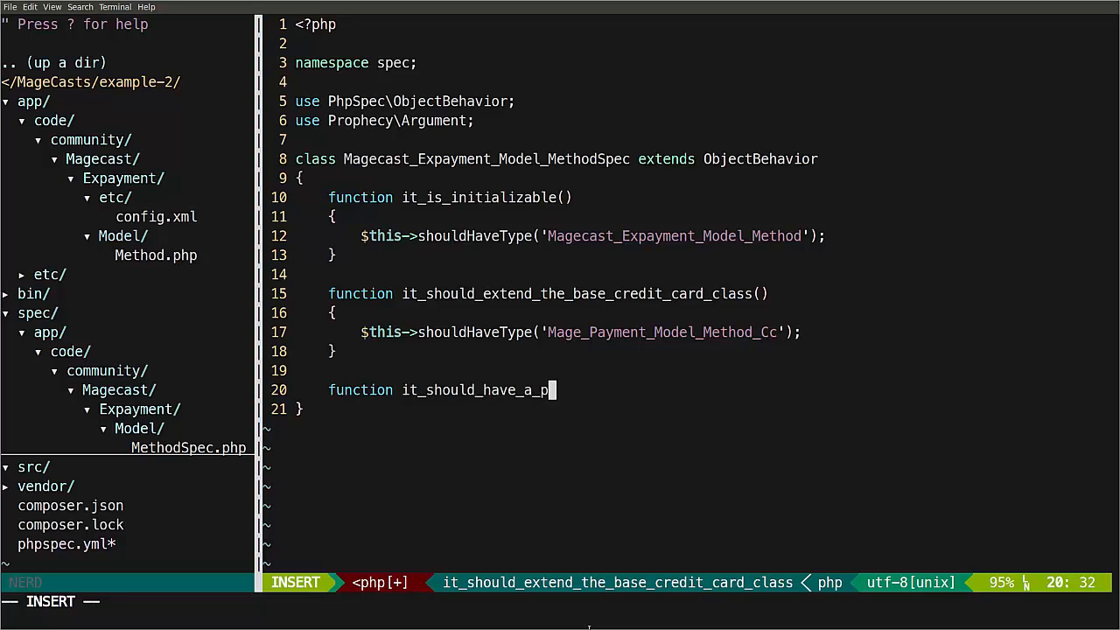
text(ayment_method_code())
click(125, 602)
text(:w)
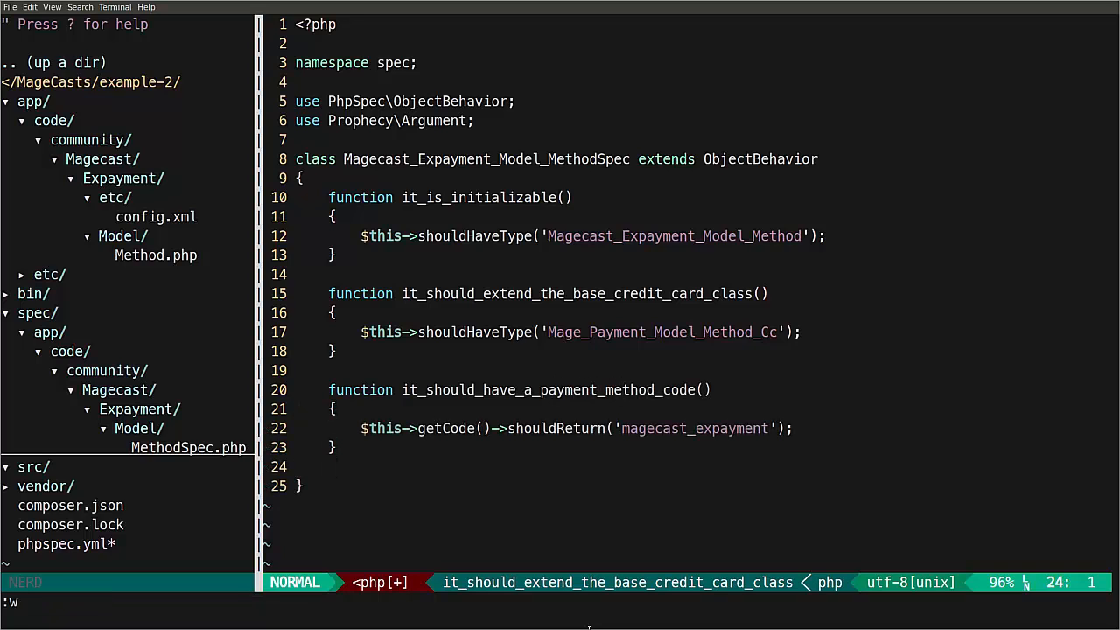
key(Return)
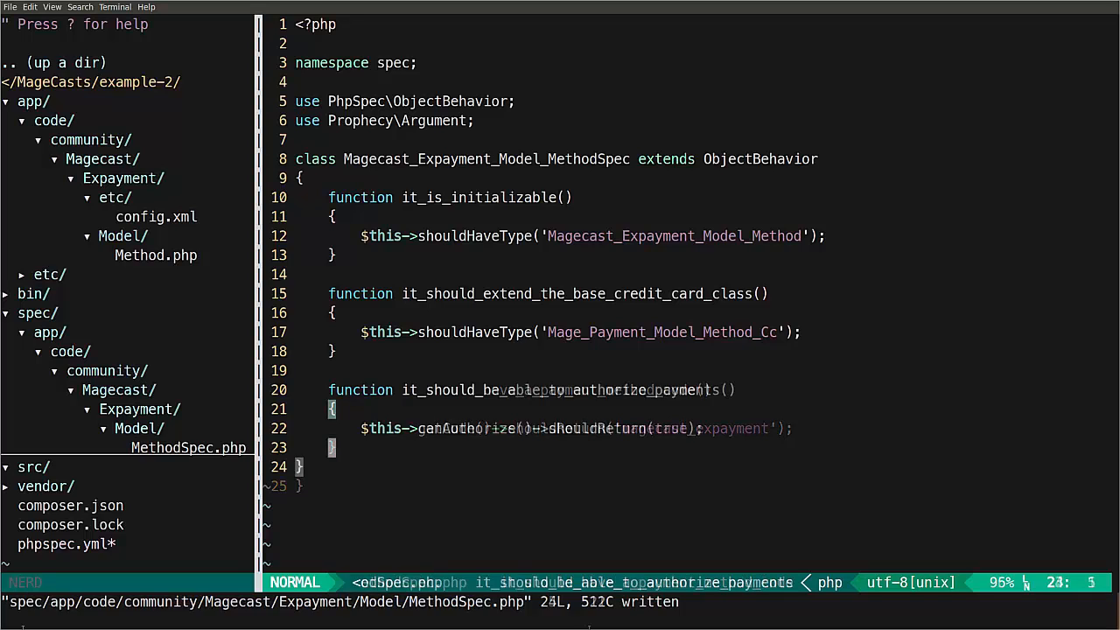
Step: Suspend Vim and run bin/phpspec against the three-example spec
key(ctrl+z)
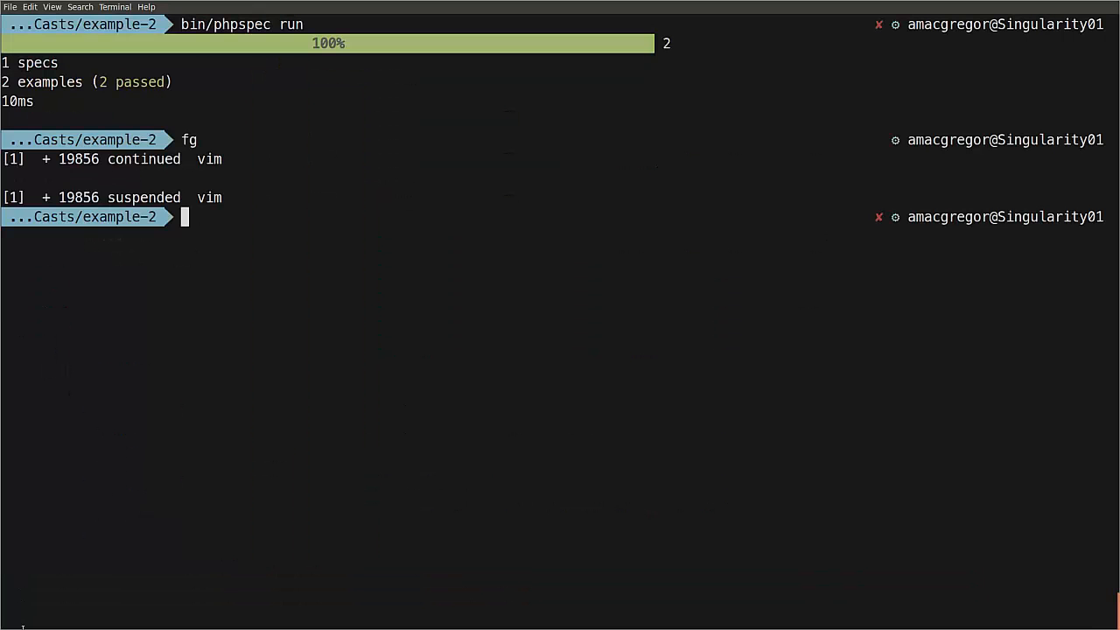
text(bin)
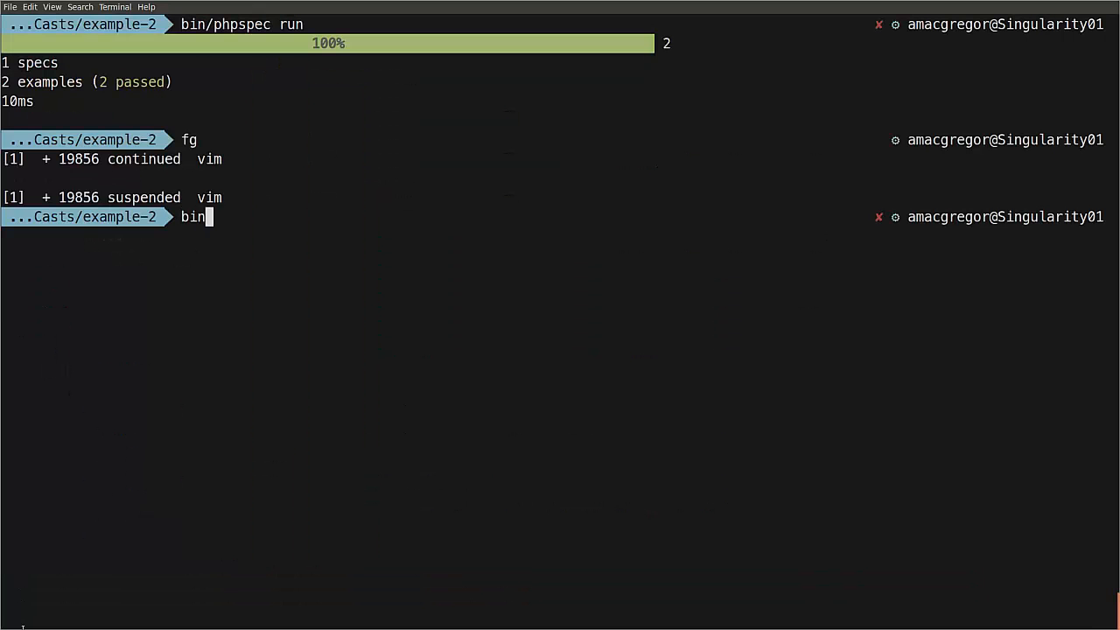
text(/phpsp)
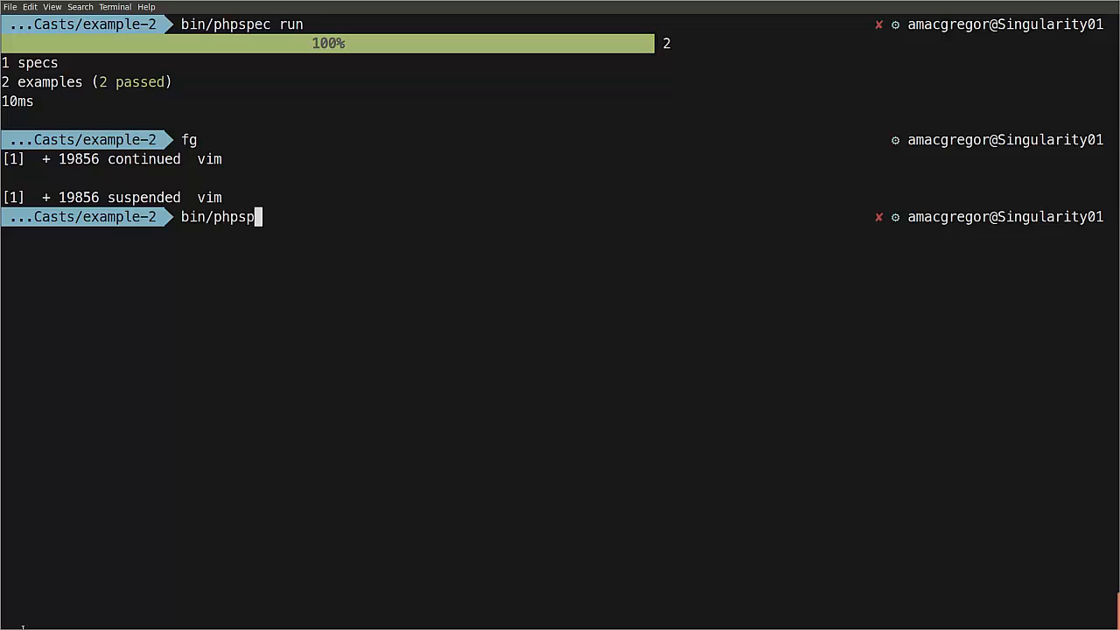
key(Return)
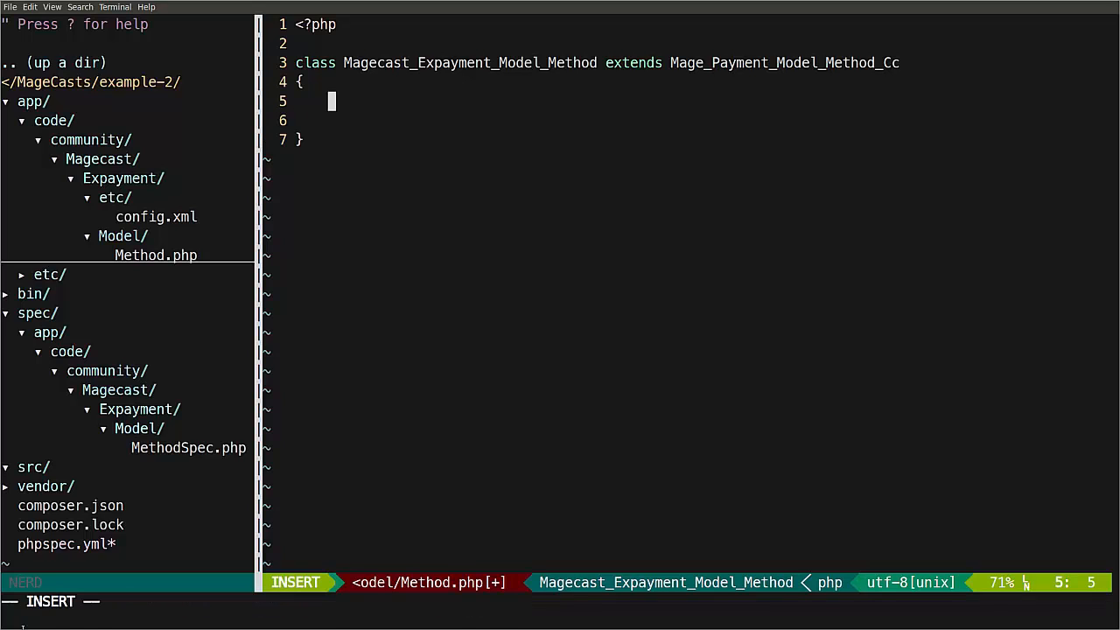
Step: Add a protected $_canAuthorize property to the Method class body
text(protec)
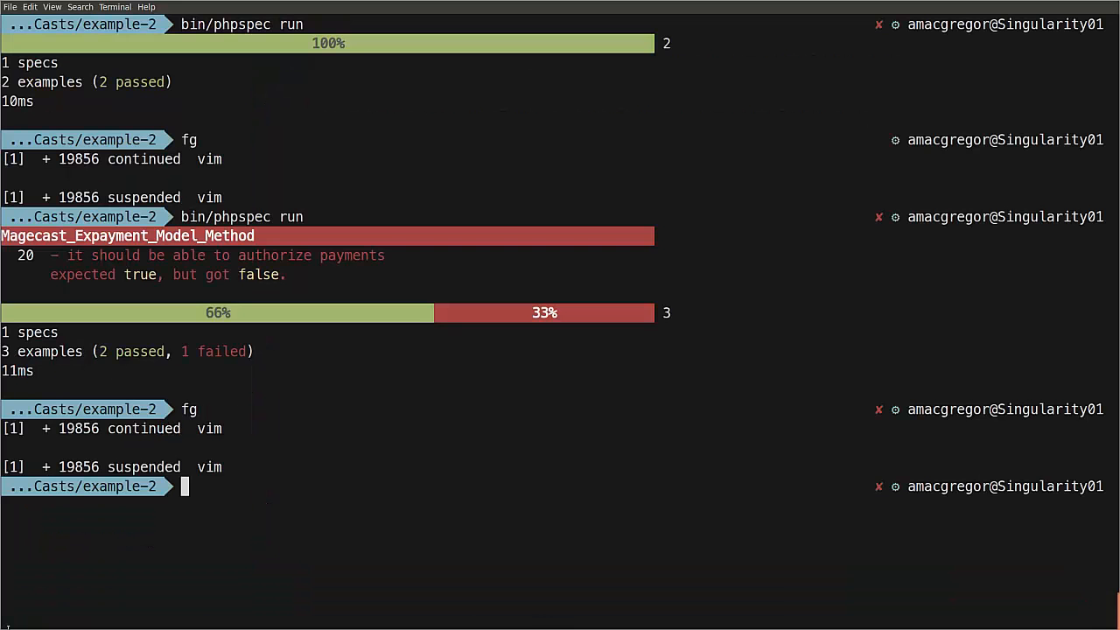
Step: Rerun bin/phpspec run after updating the Method class
text(bin/phpspec run)
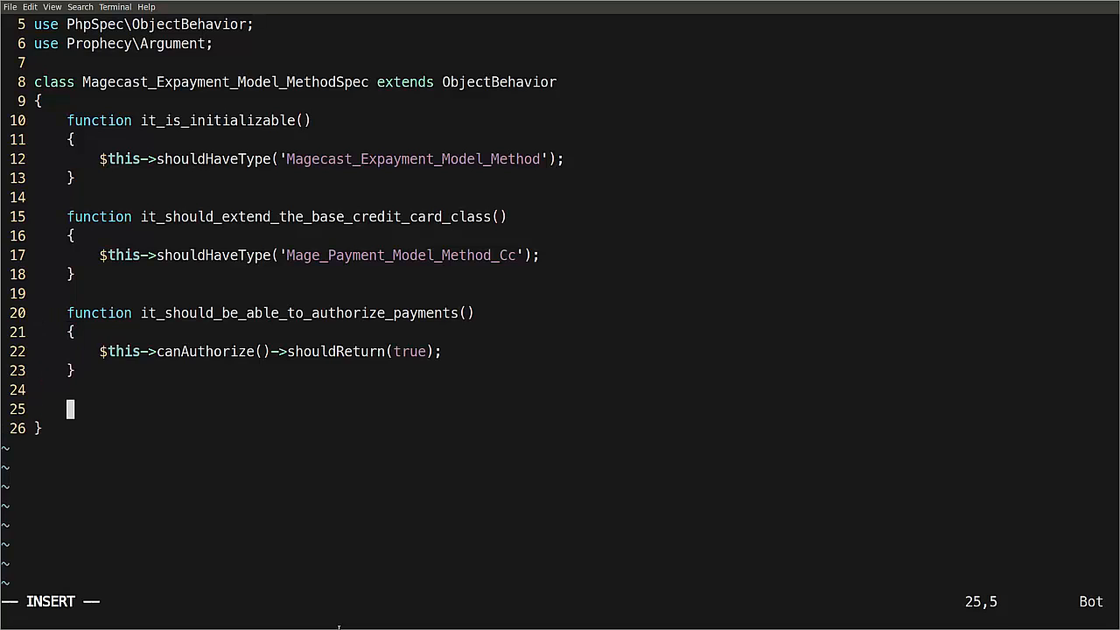
Step: Start a public getMatchers() function returning an array
text(public)
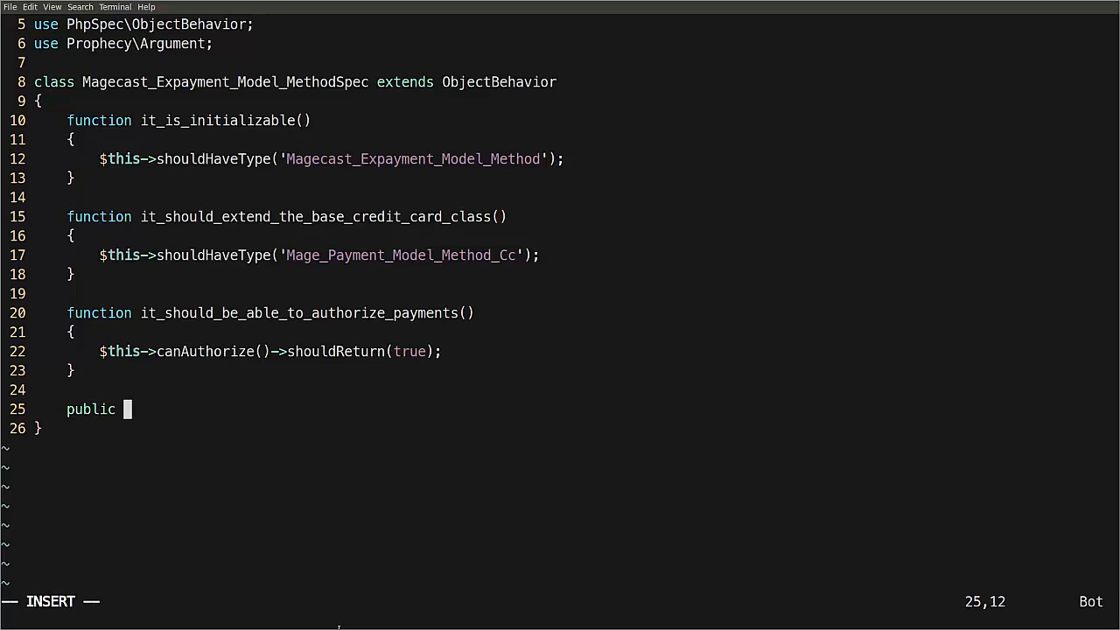
text(function g)
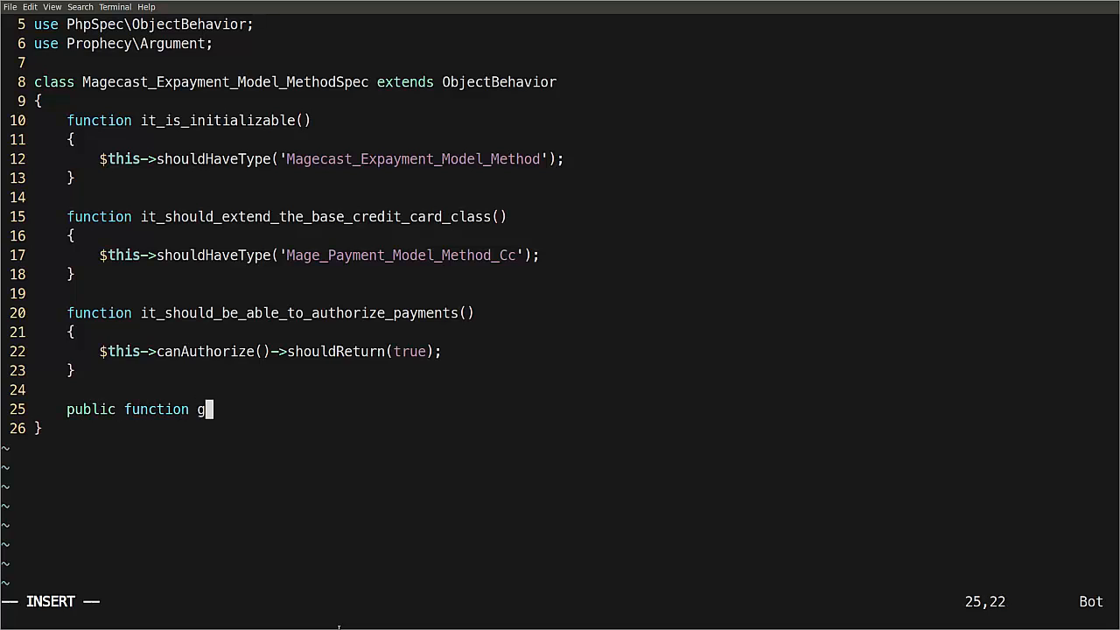
text(etMatchers()
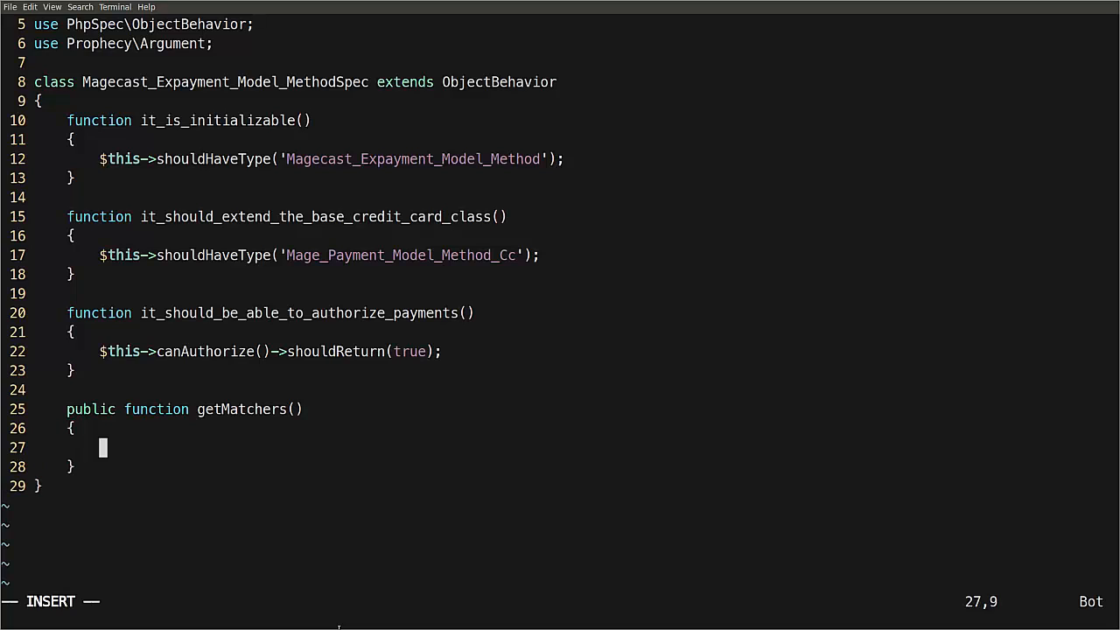
text(return)
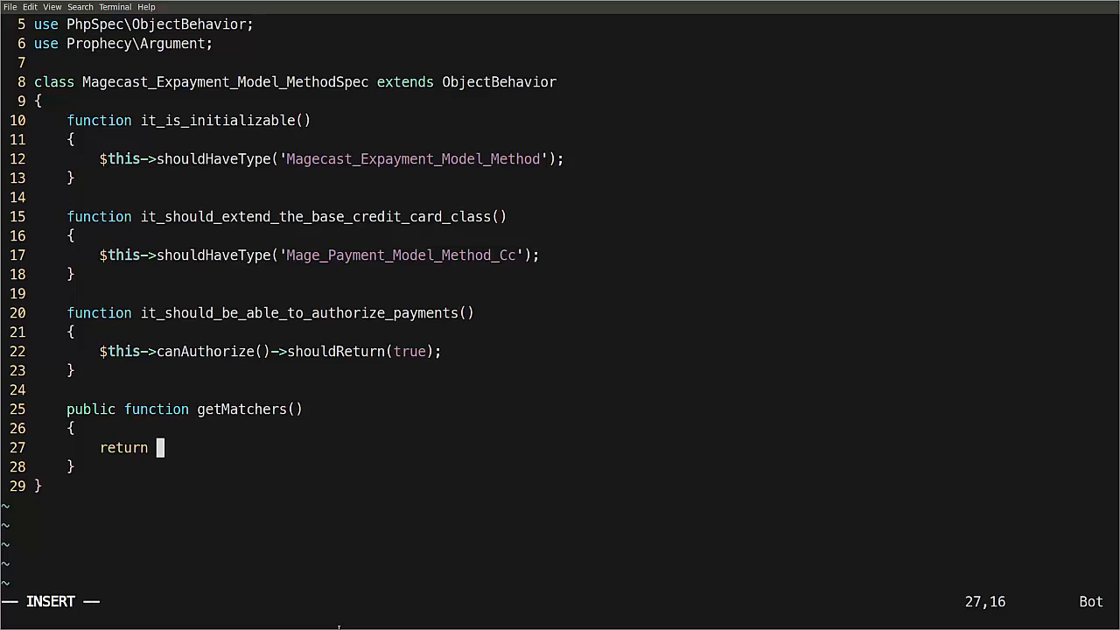
text([)
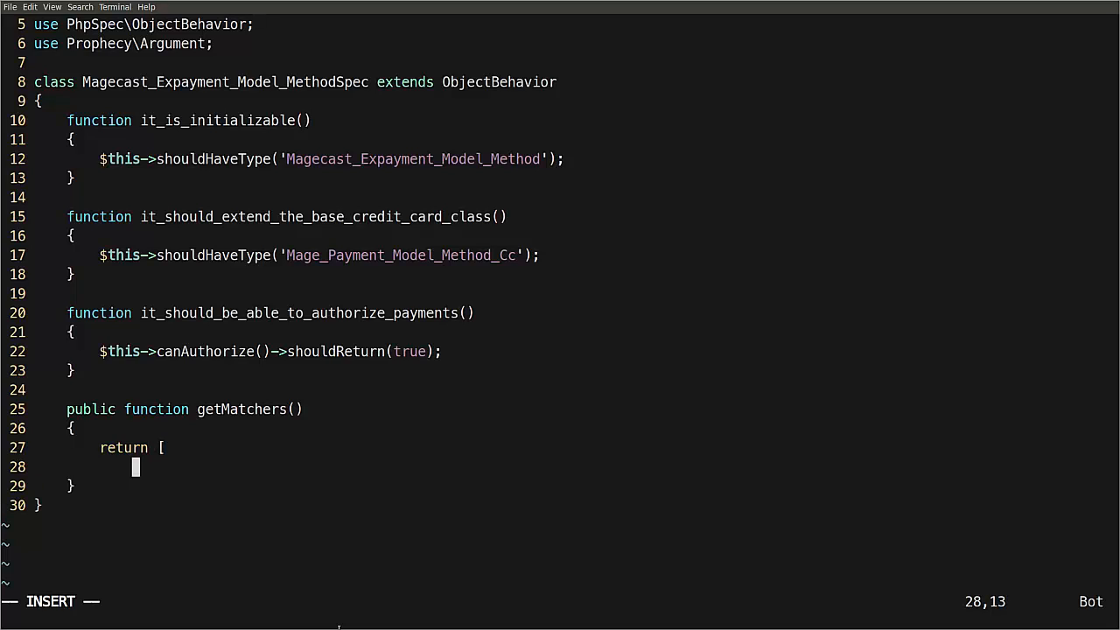
Step: Define the 'beAbleTo' => function matcher calling the subject's can-prefixed method, and save
text('beA)
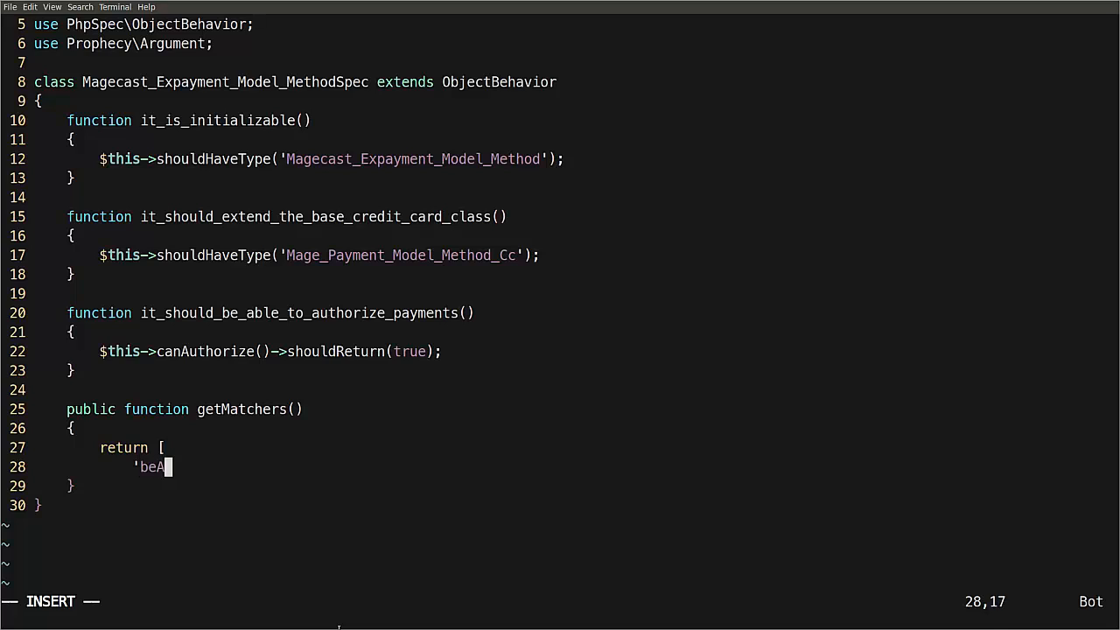
text(bleTo)
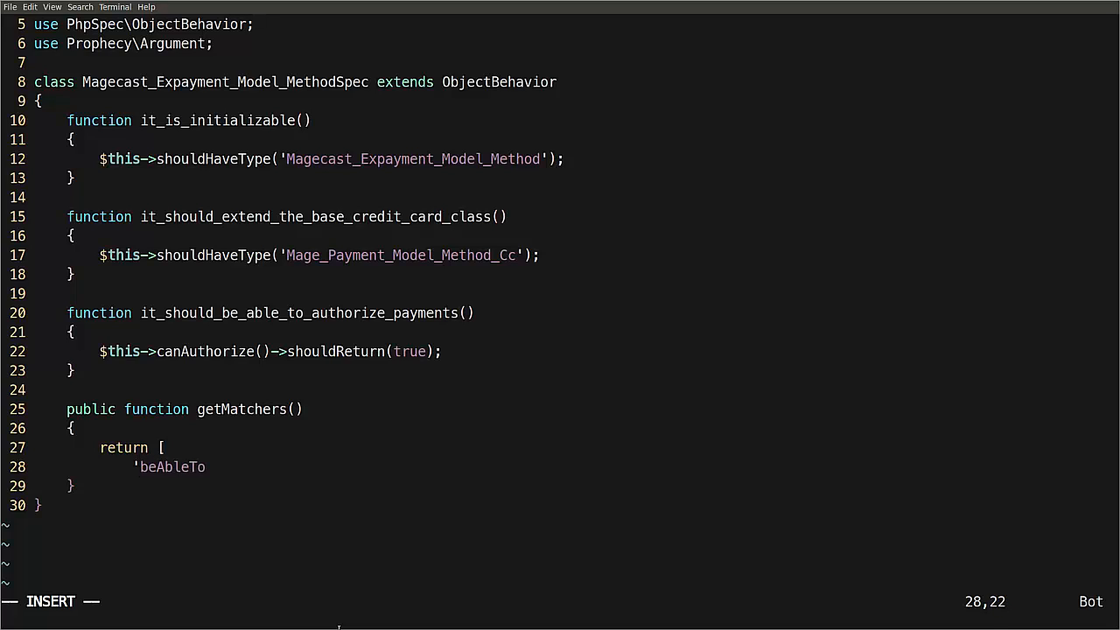
text(')
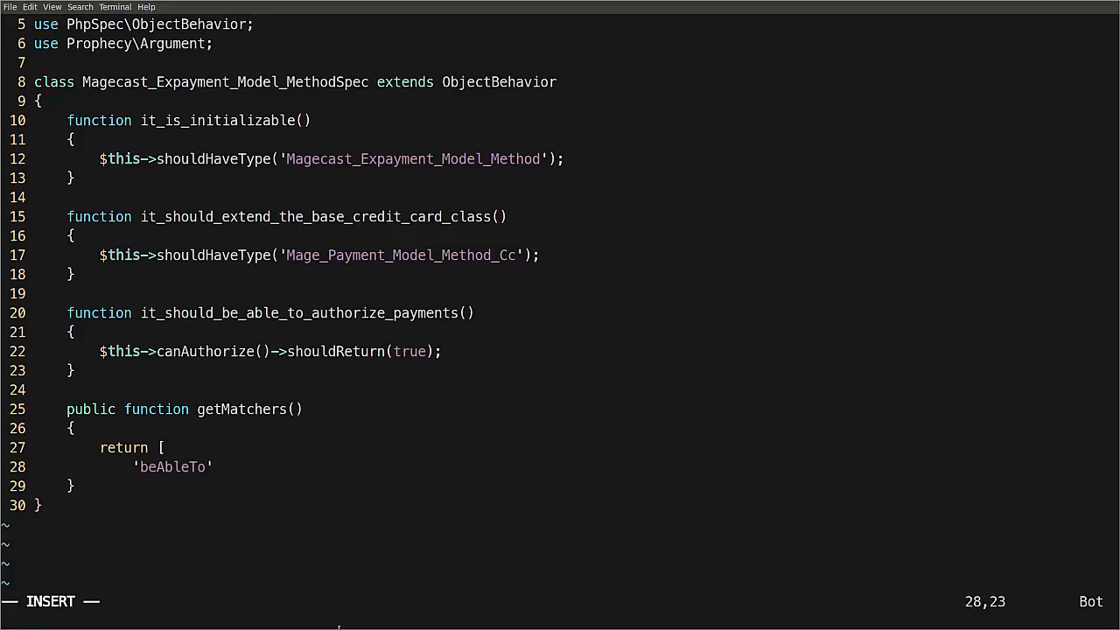
text(=>)
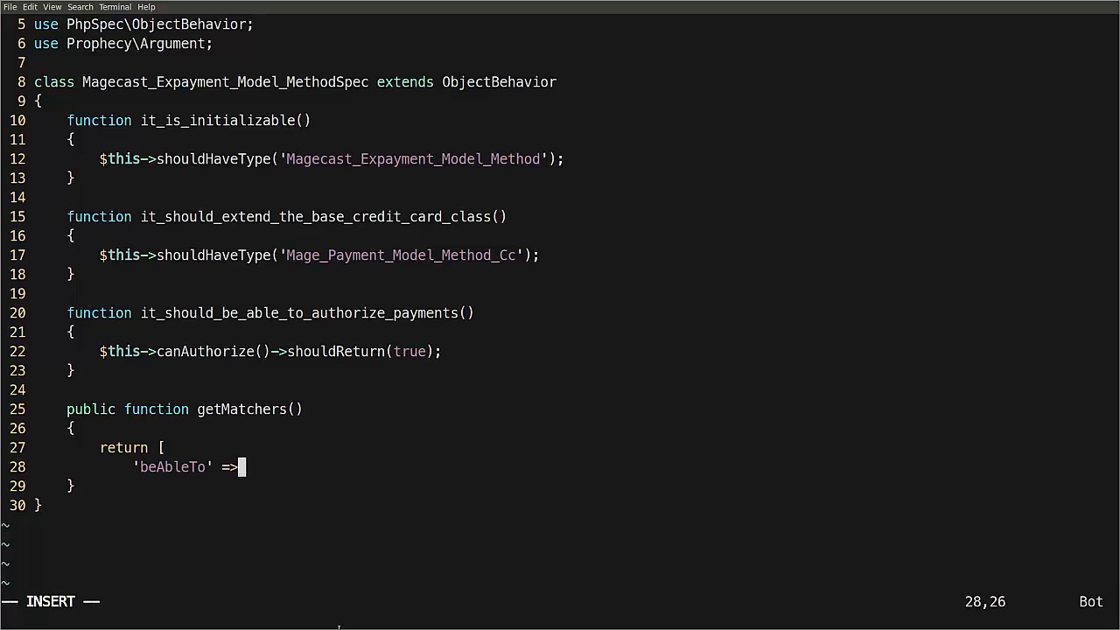
text(function($subject, $method) {)
text($method  = 'can' . ucfirst($method)
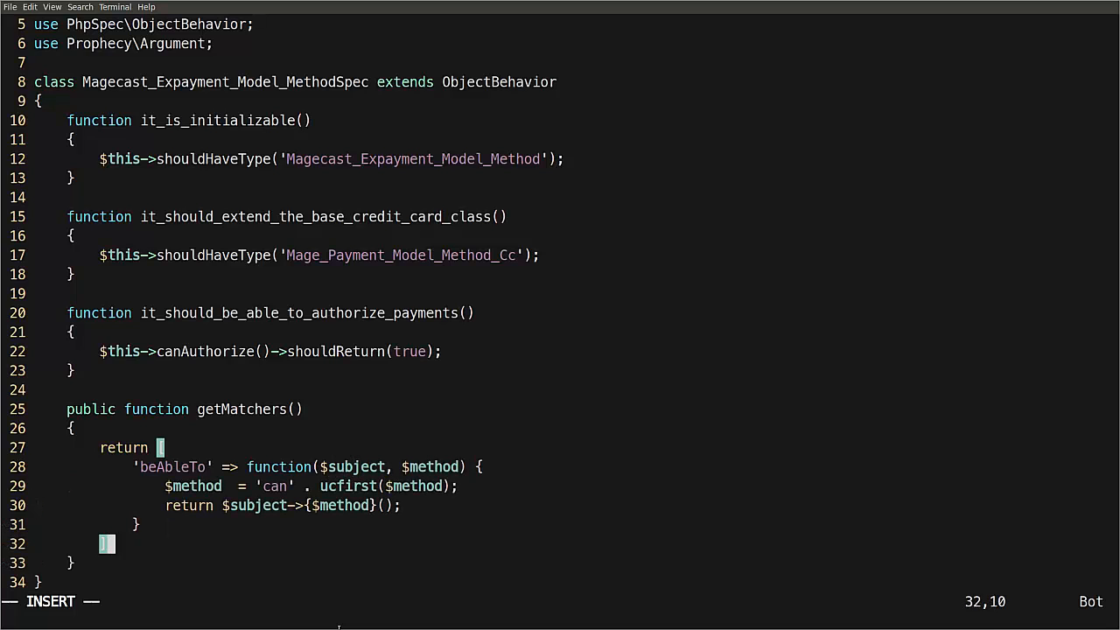
text(;)
click(559, 602)
text(:w)
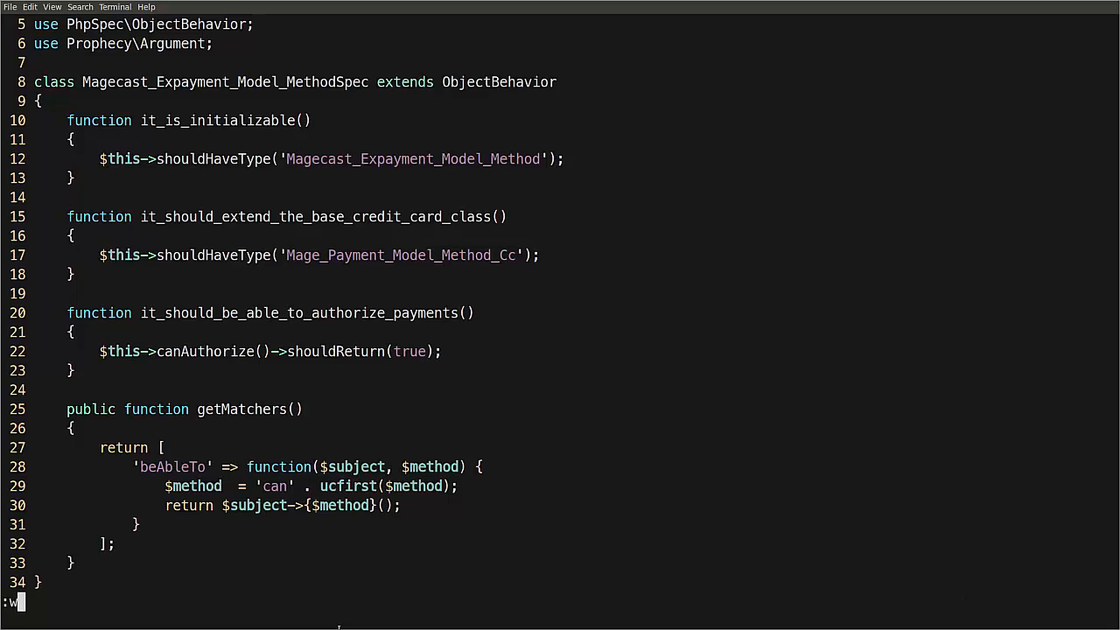
key(Return)
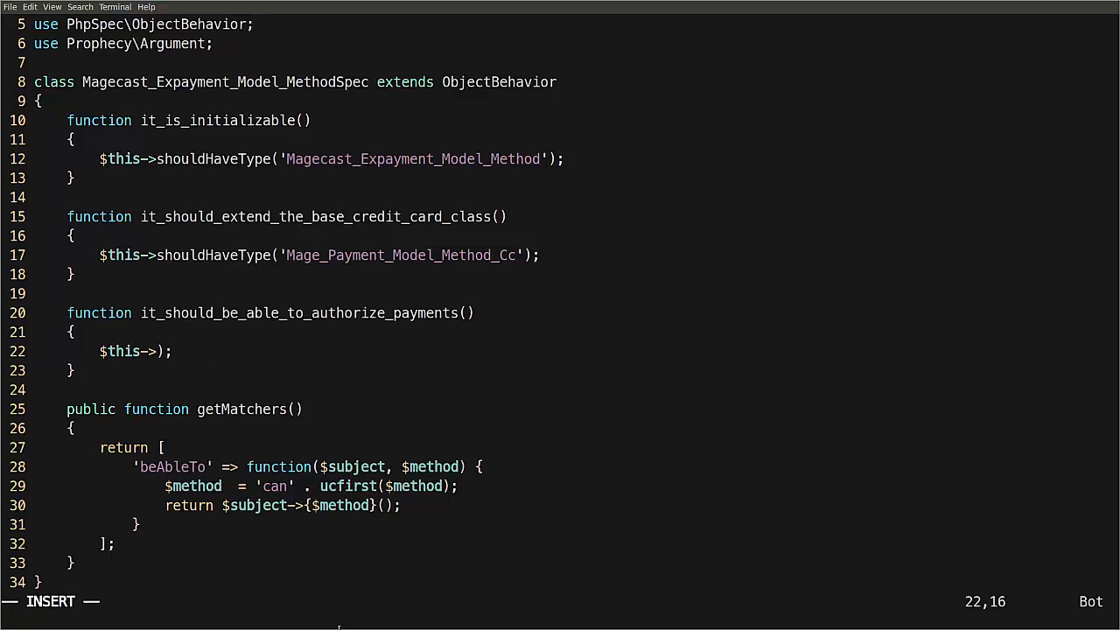
Step: Rewrite the authorize-payments assertion as $this->shouldBeAbleTo('authorize')
text(shouldBe)
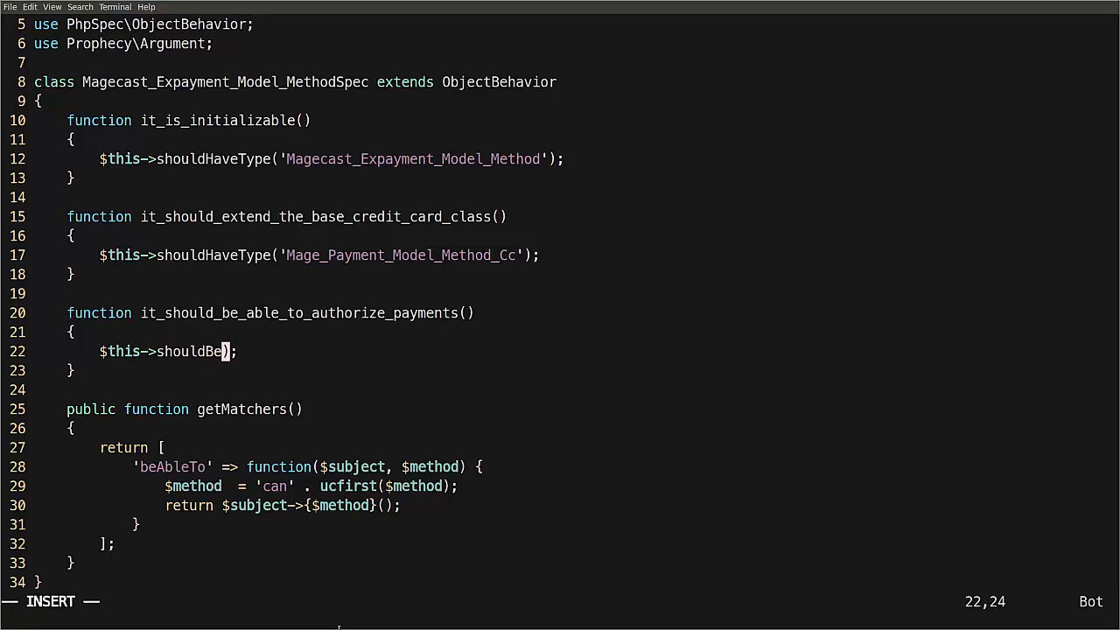
text(AbleTo)
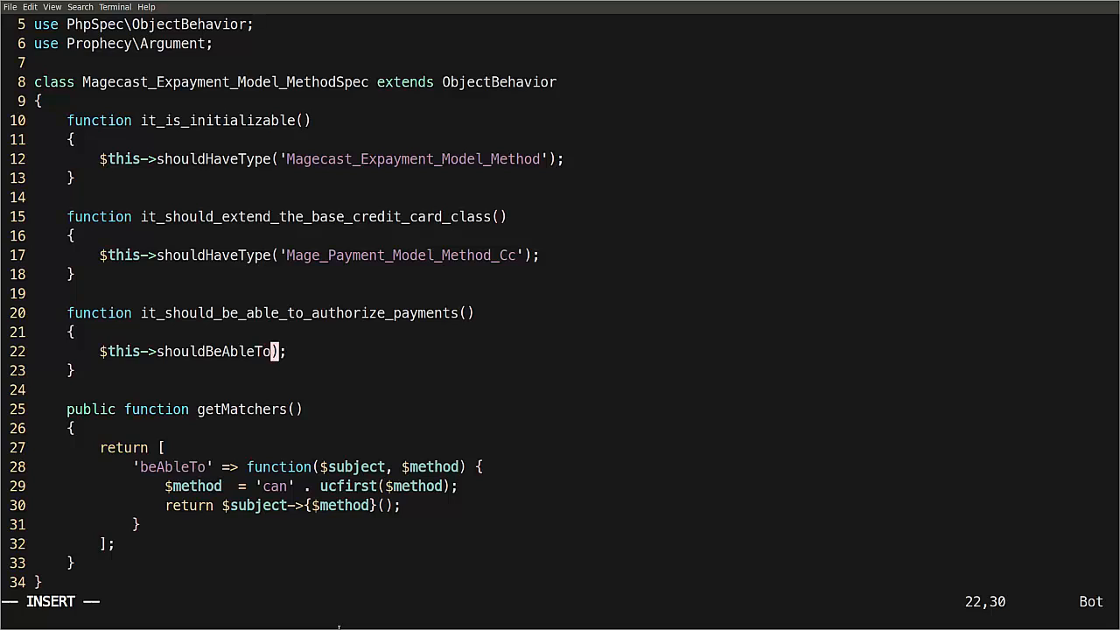
text('author)
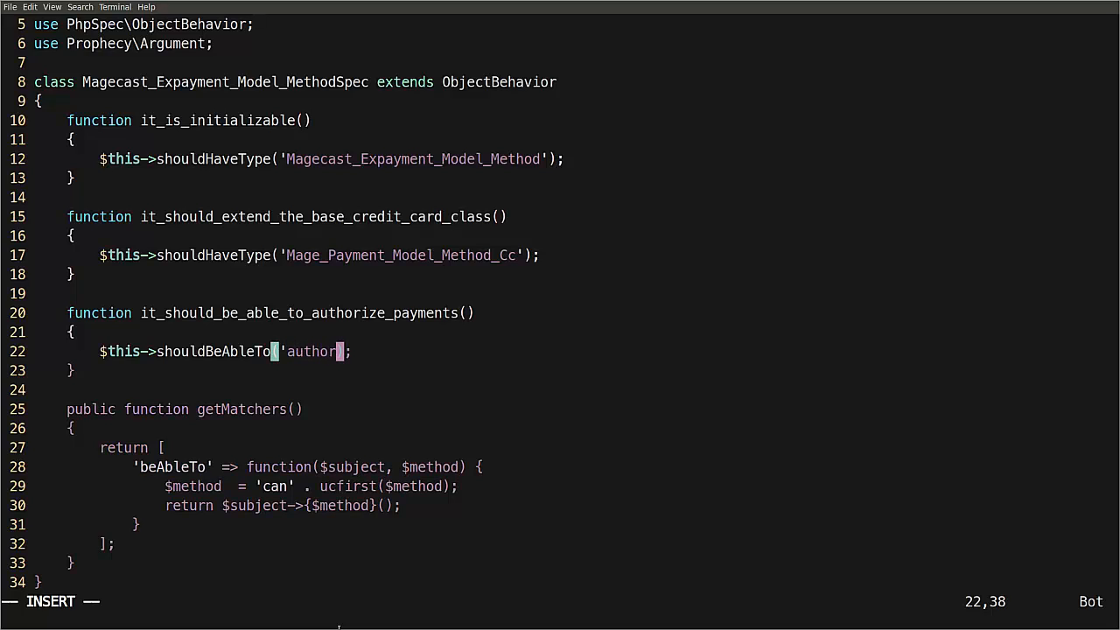
text(ize)
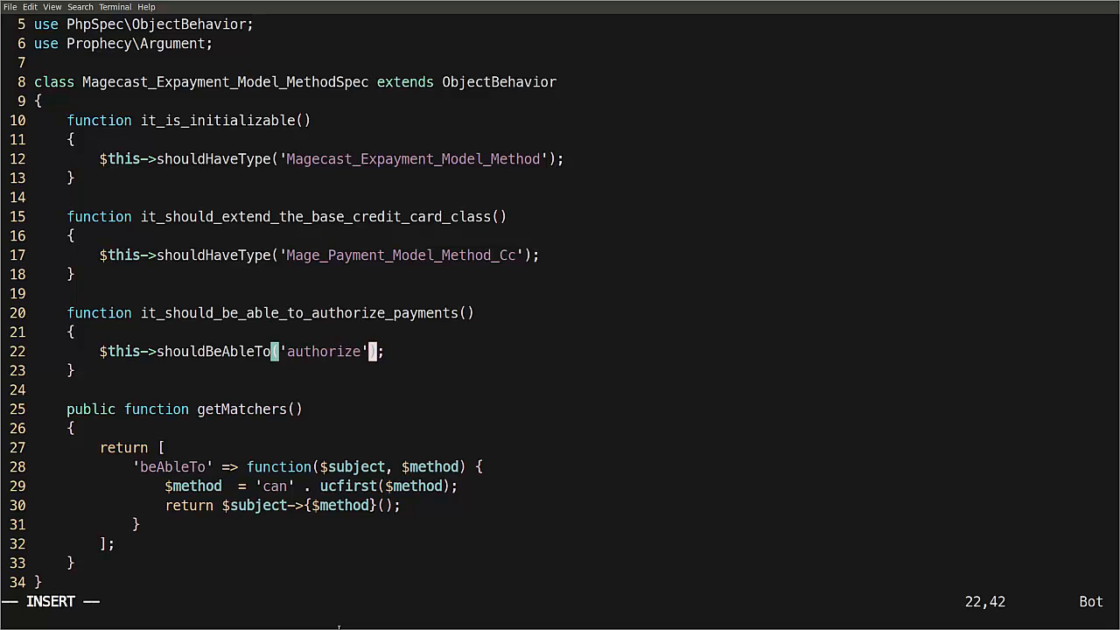
key(Left)
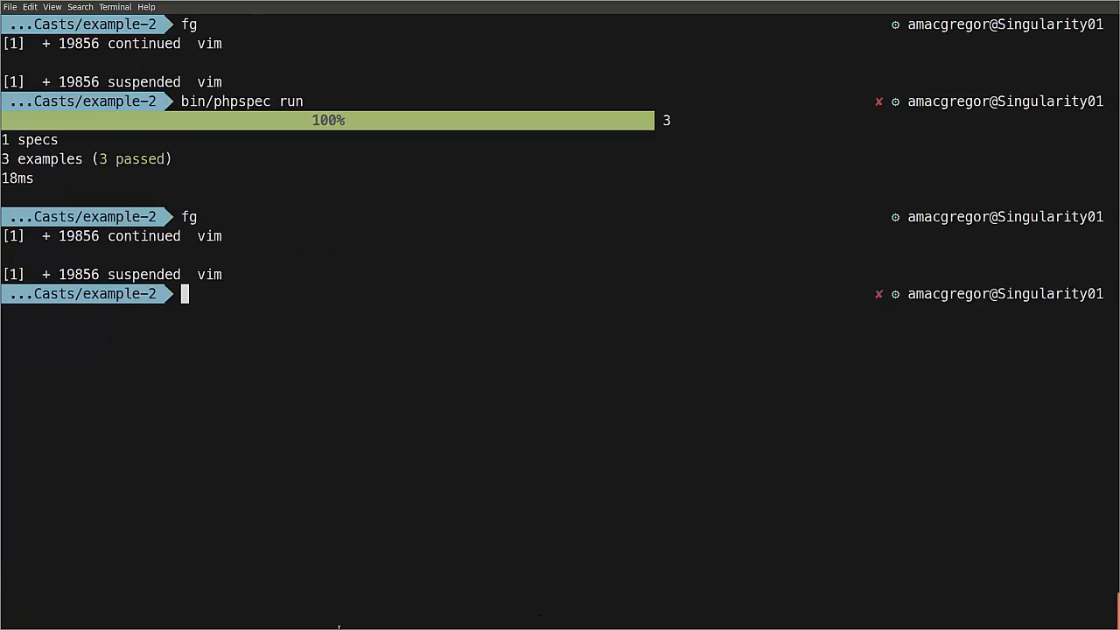
Step: Run bin/phpspec run in the Terminal and confirm all 3 examples pass
text(bin/phpspec run)
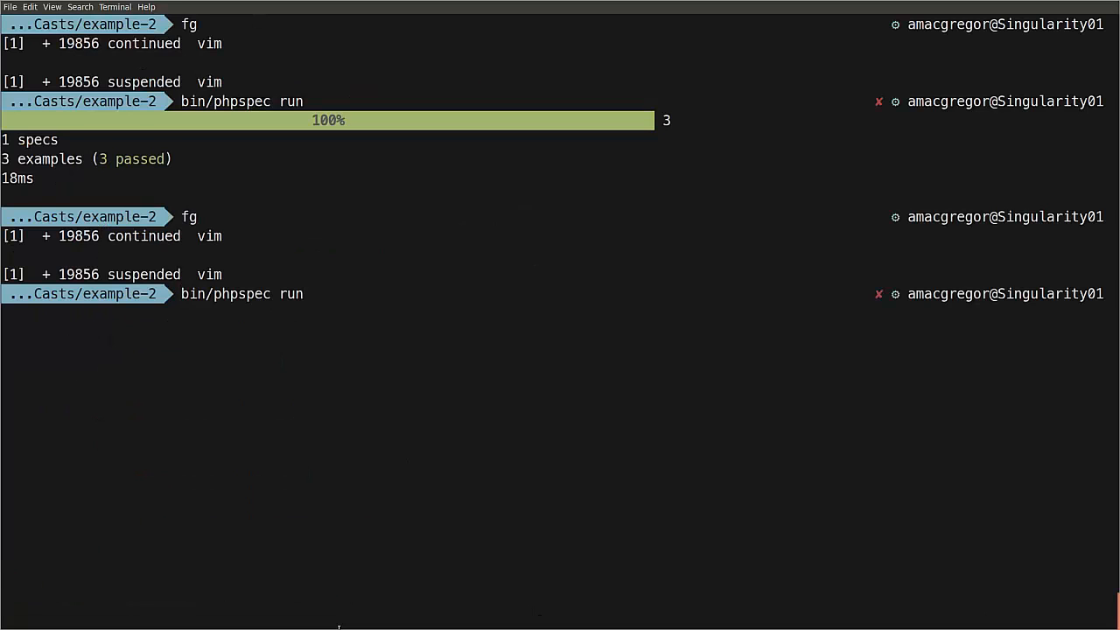
key(Return)
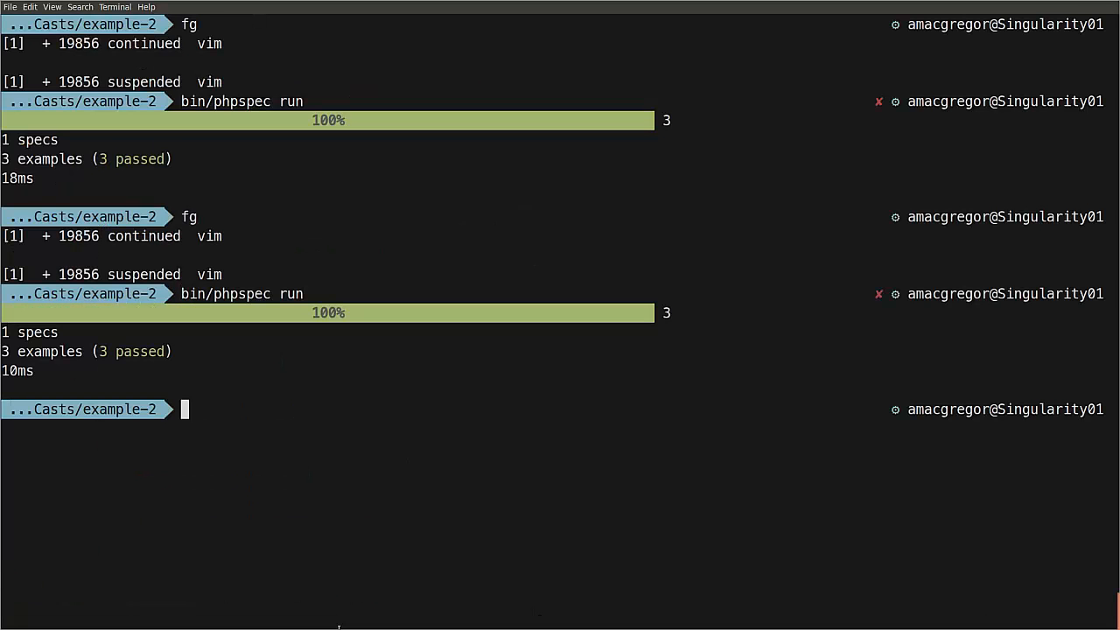